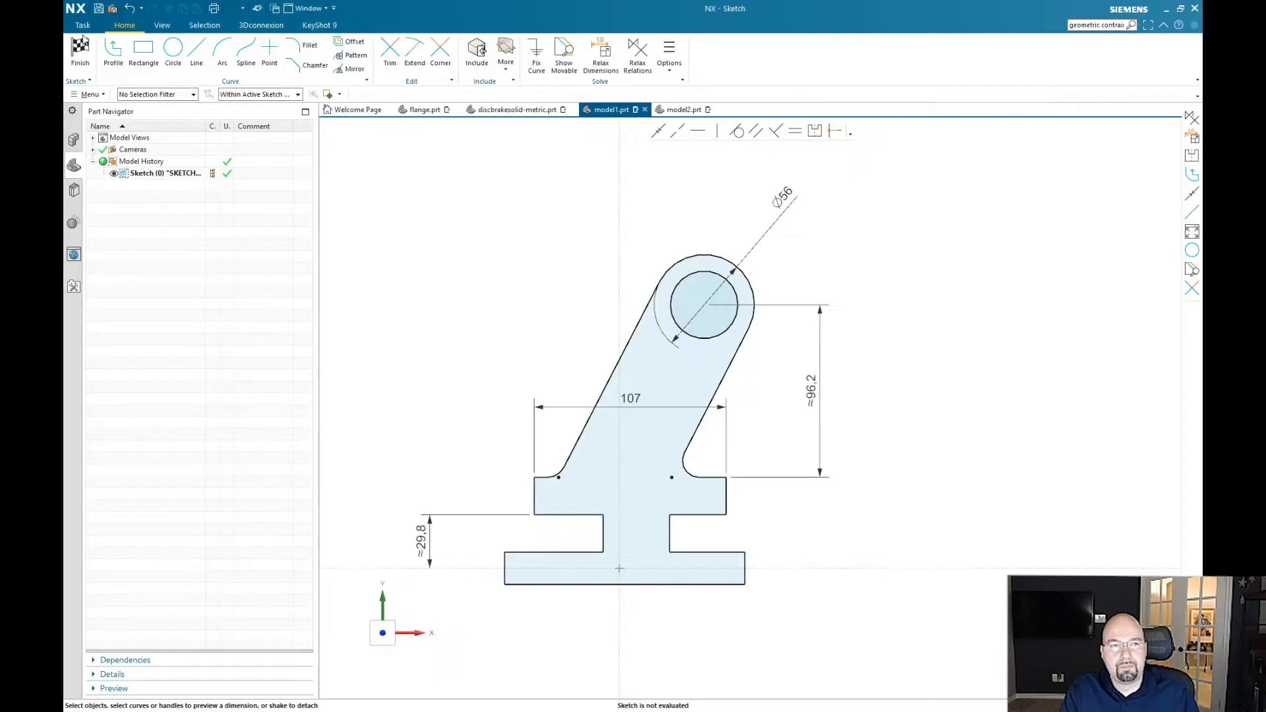
Step: Finish the bracket sketch in model1 and switch to the empty model2 part
left_click(81, 53)
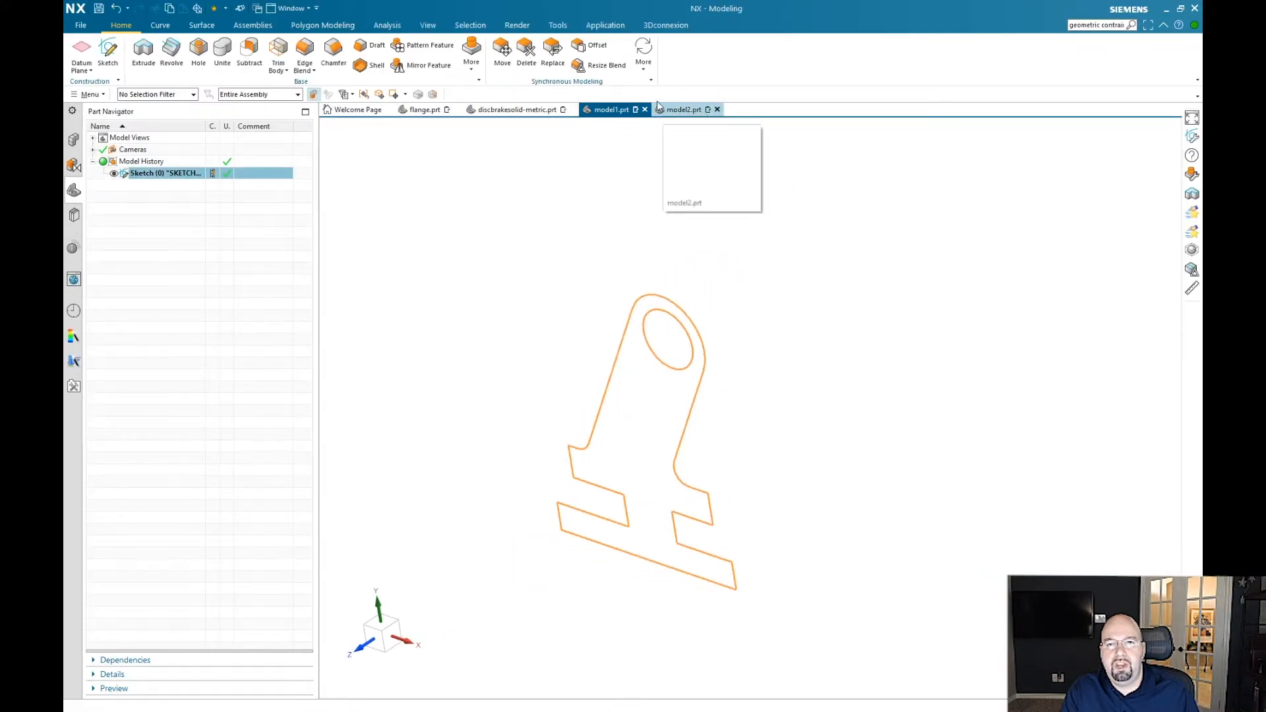
left_click(683, 109)
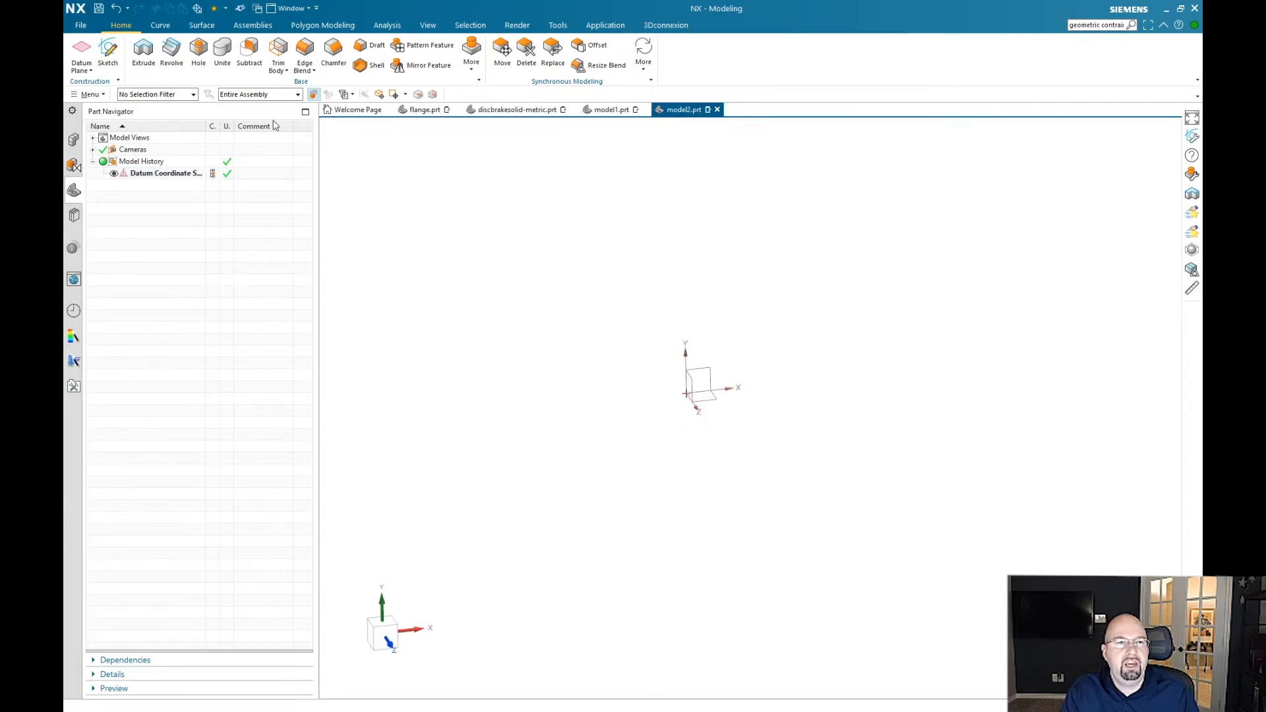
Step: Show the File menu's Import submenu listing importable formats
left_click(81, 25)
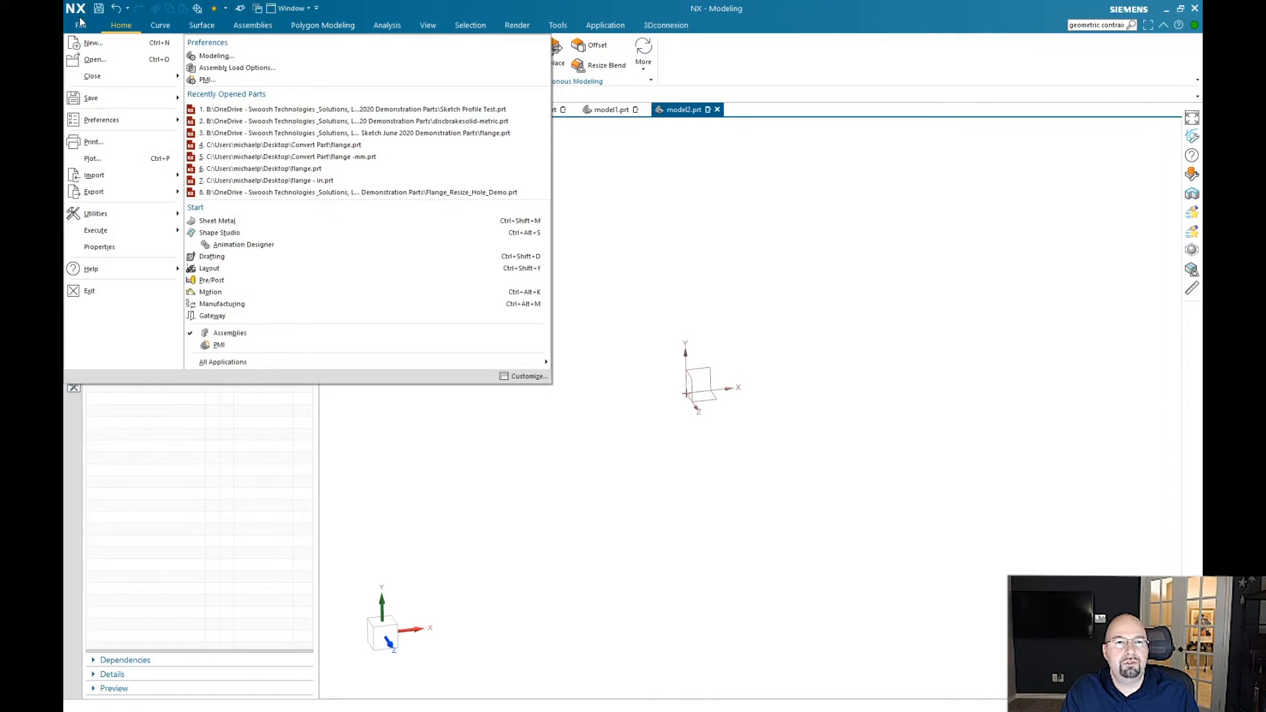
mouse_move(92, 142)
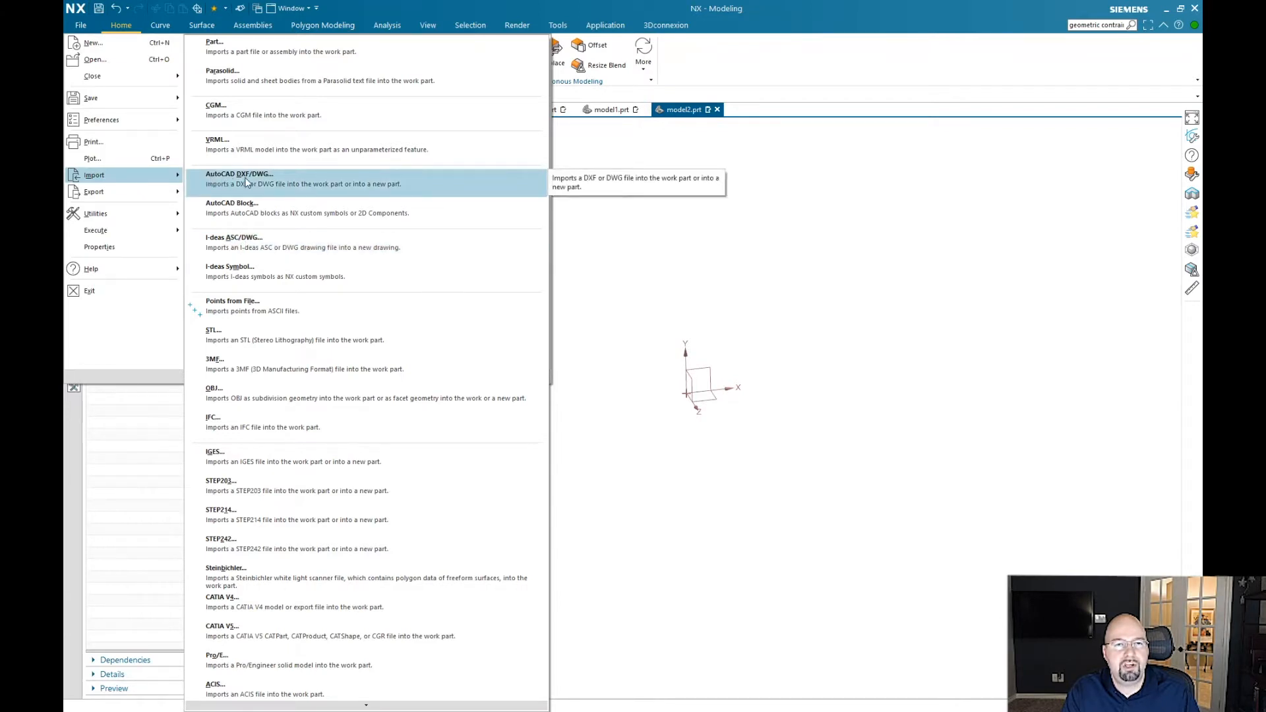
Step: Start an AutoCAD DXF/DWG import and choose Brake_Disc_01.dxf as the source file
left_click(239, 178)
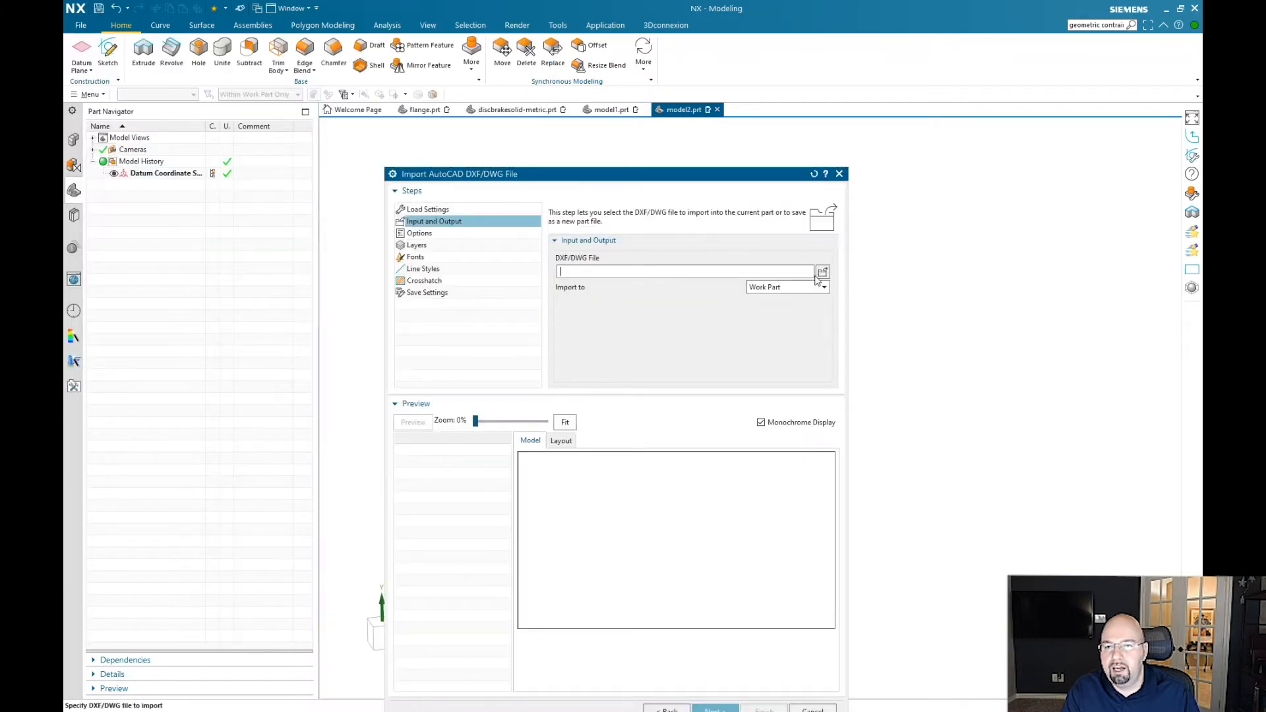
left_click(822, 272)
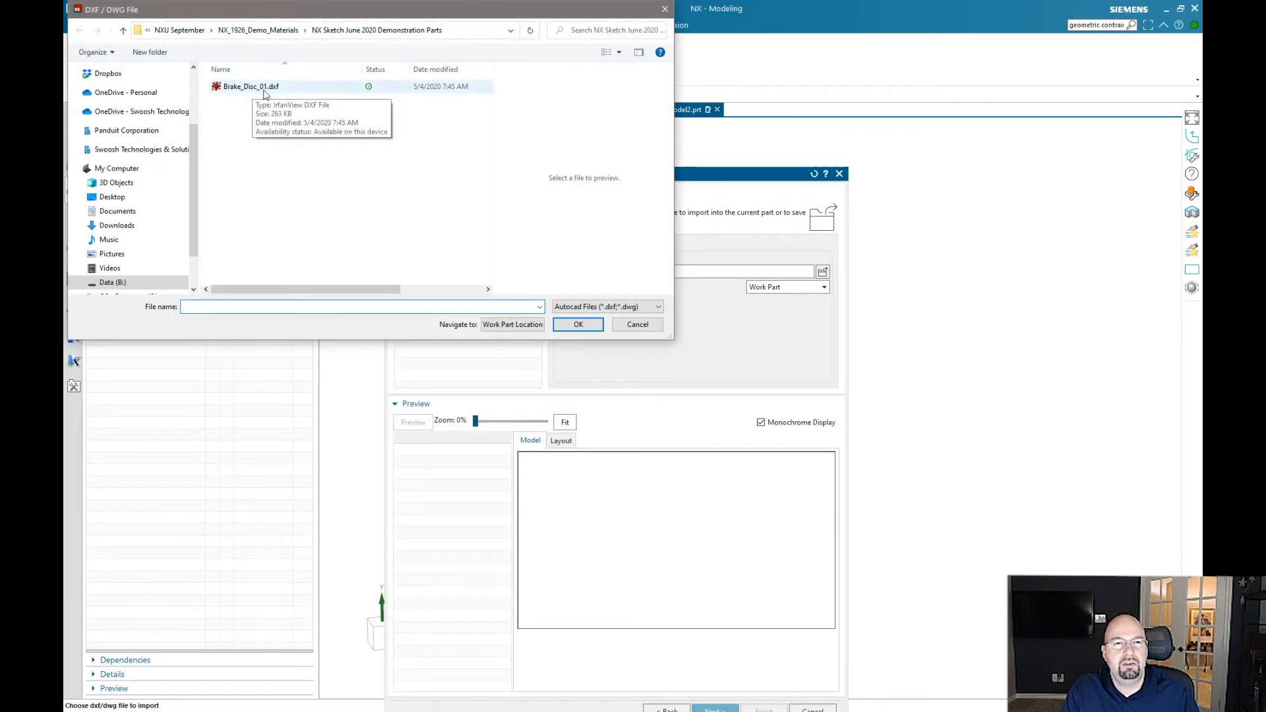
left_click(250, 87)
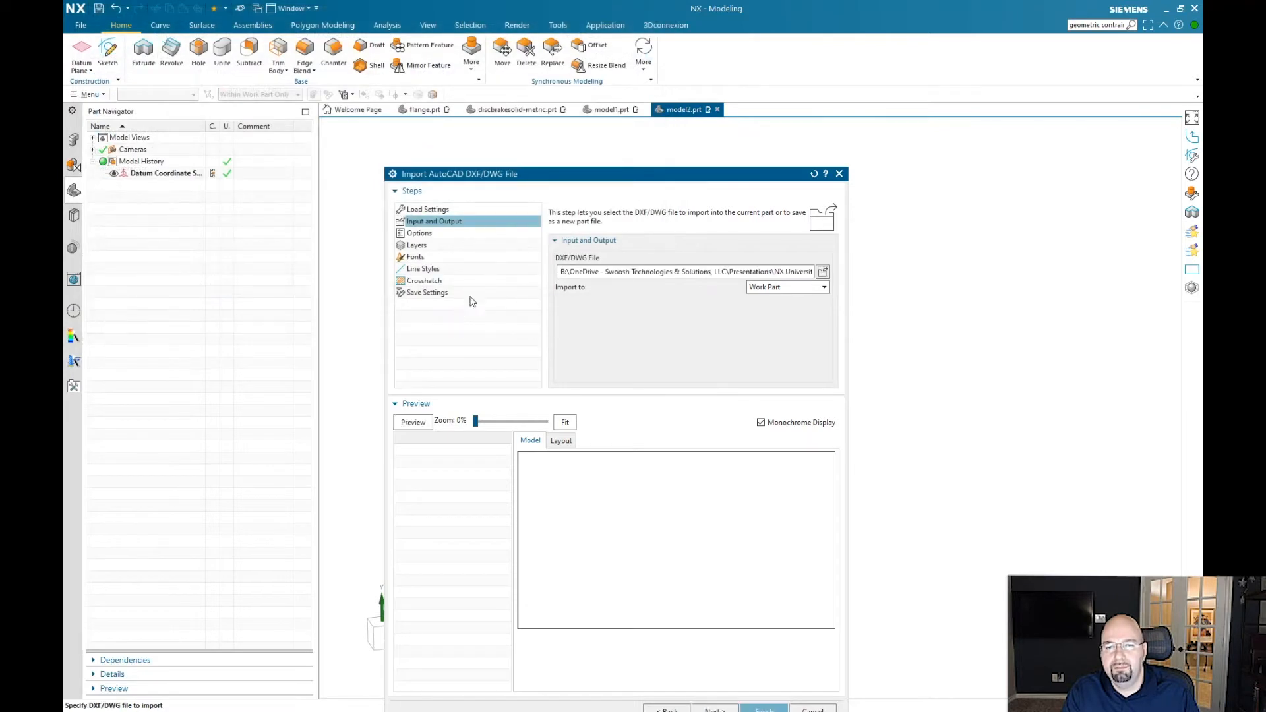
mouse_move(443, 248)
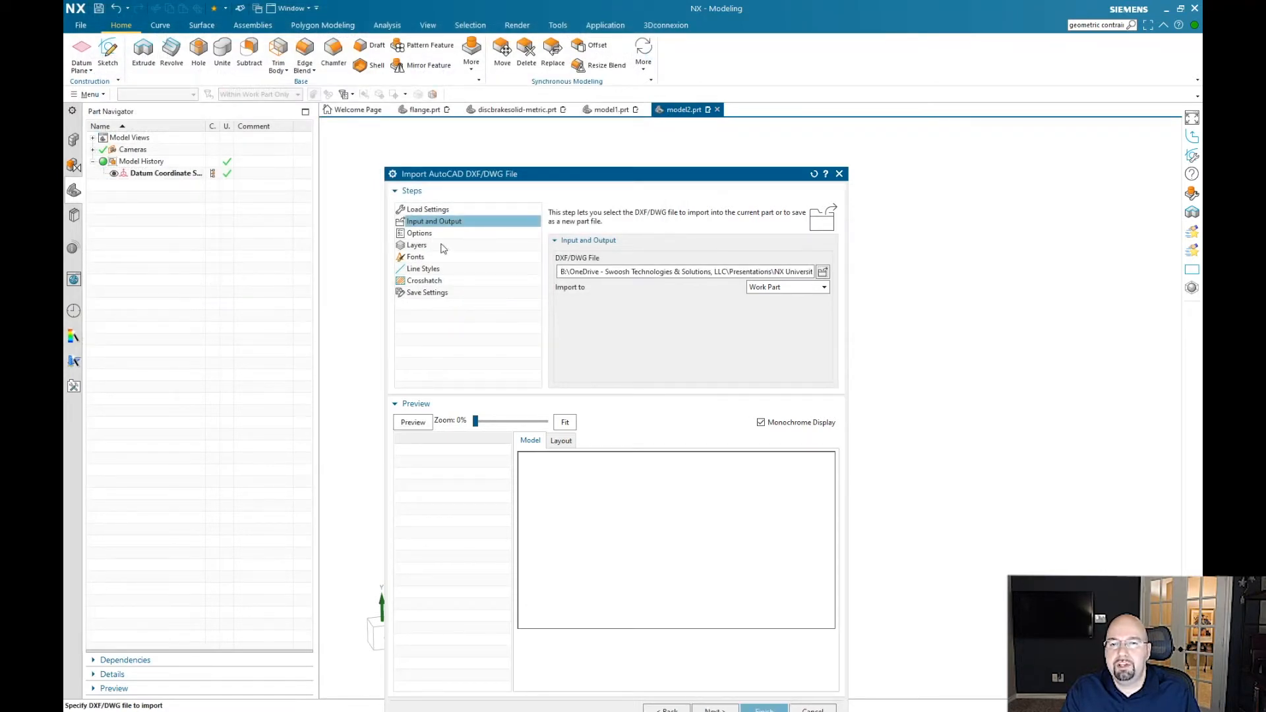
left_click(420, 232)
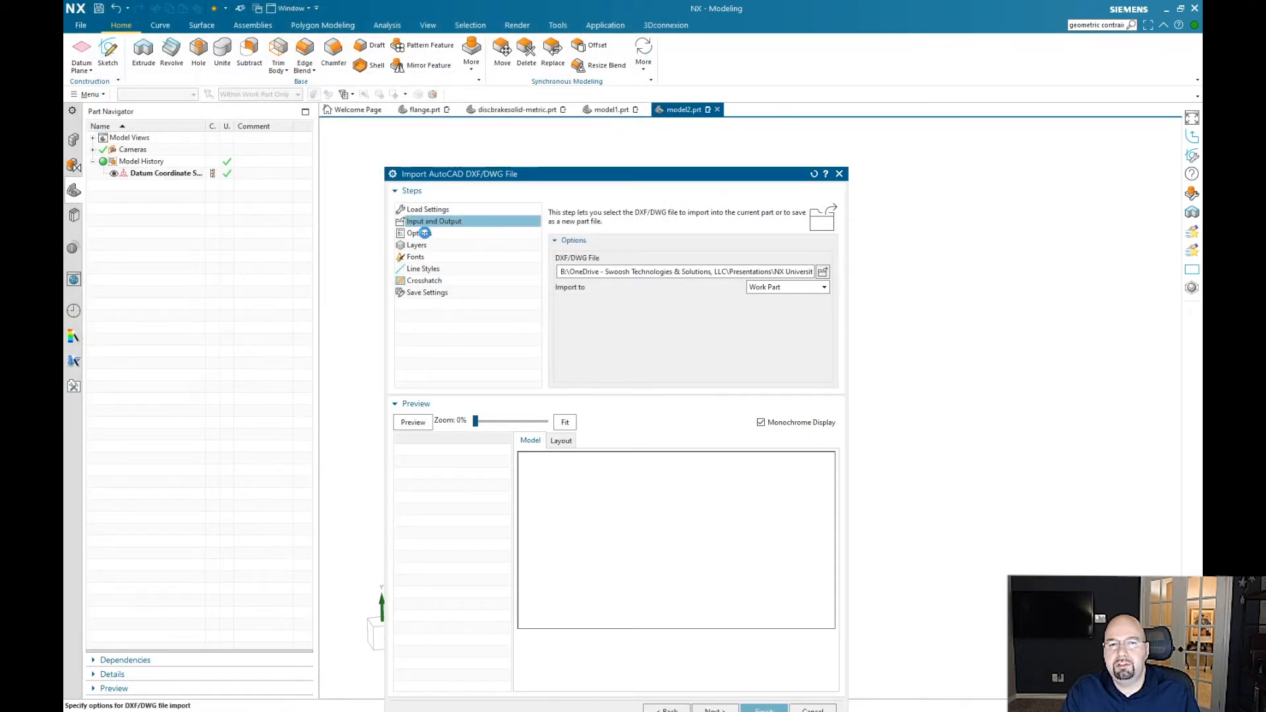
left_click(434, 221)
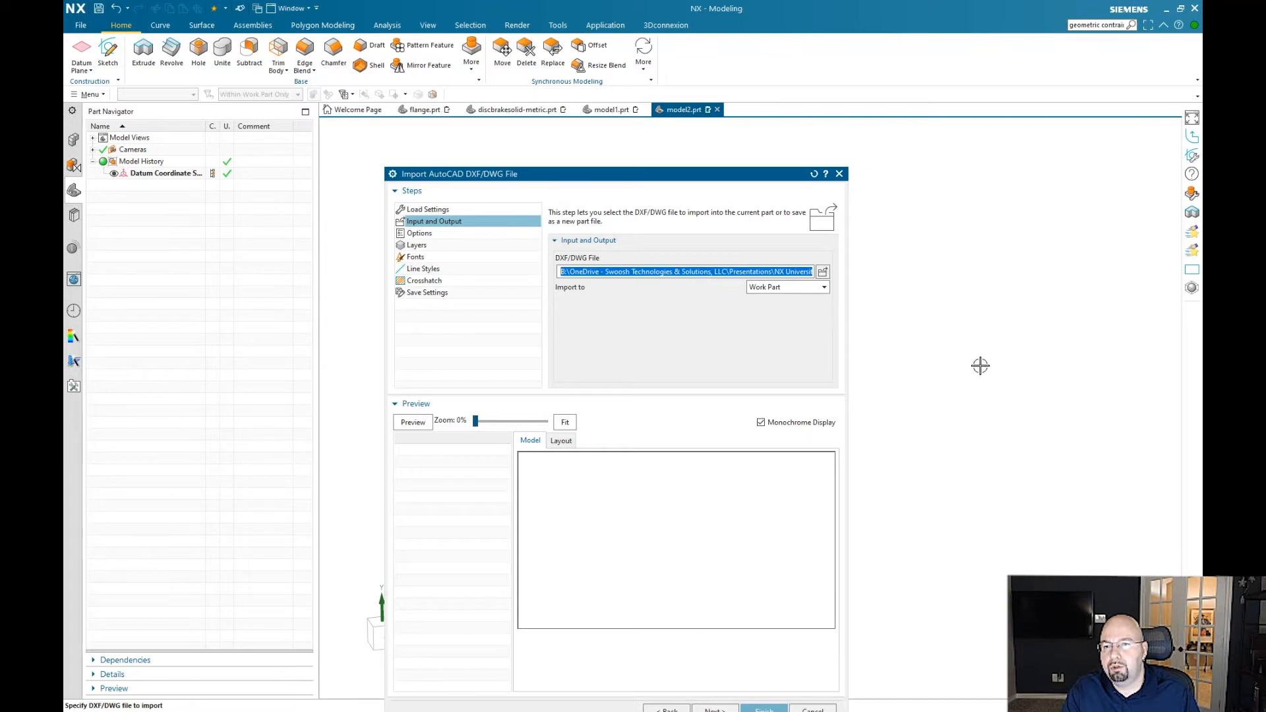
Step: Move to the import options and keep the 3D workflow in millimetres at scale 1
left_click(420, 232)
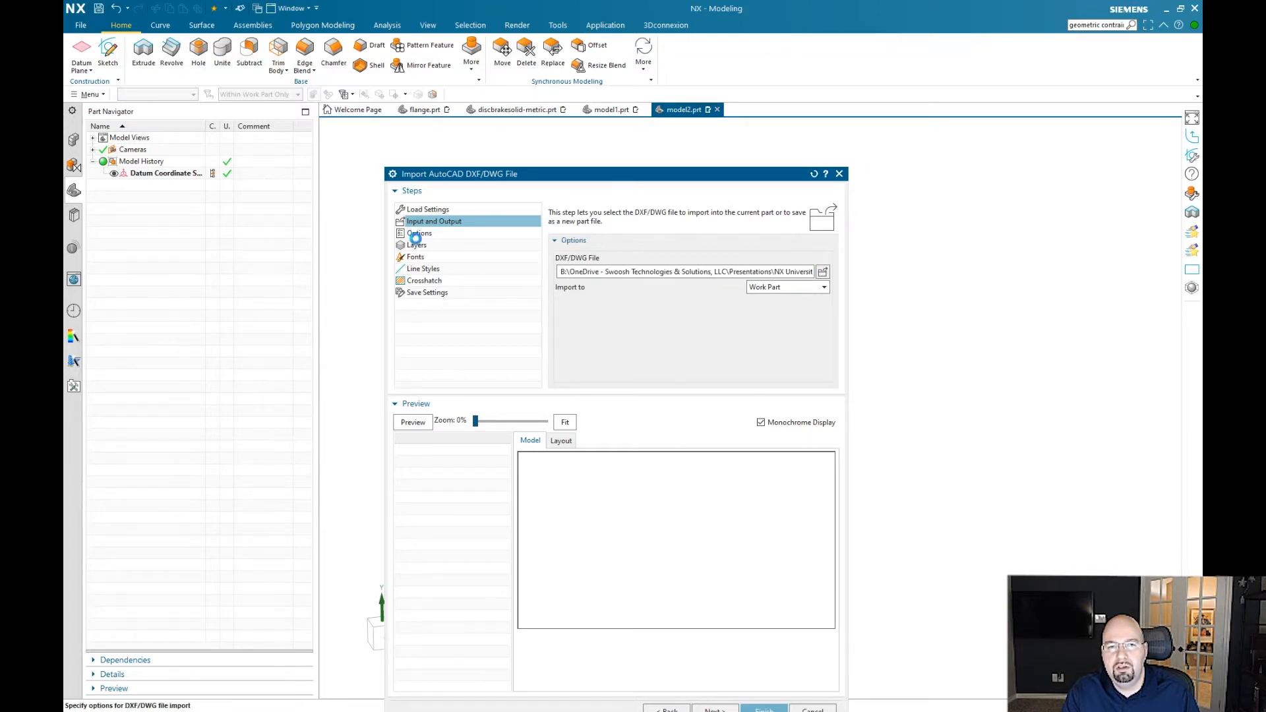
left_click(419, 232)
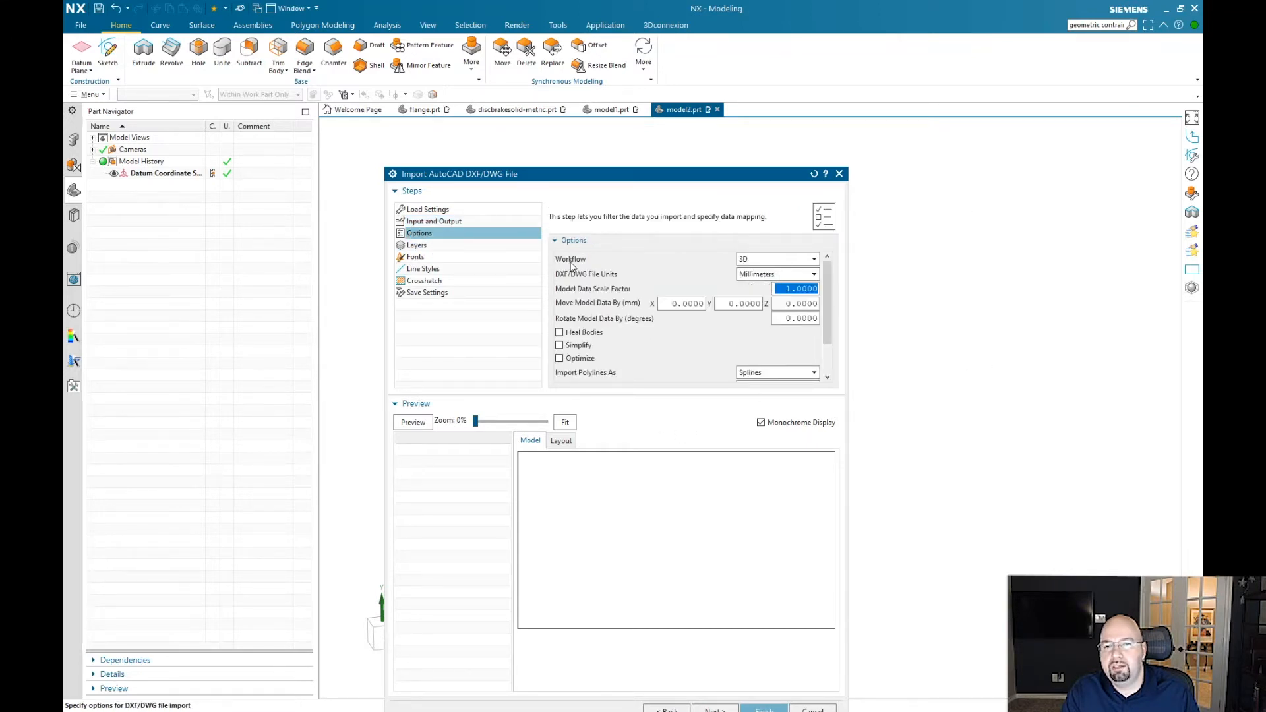
left_click(814, 260)
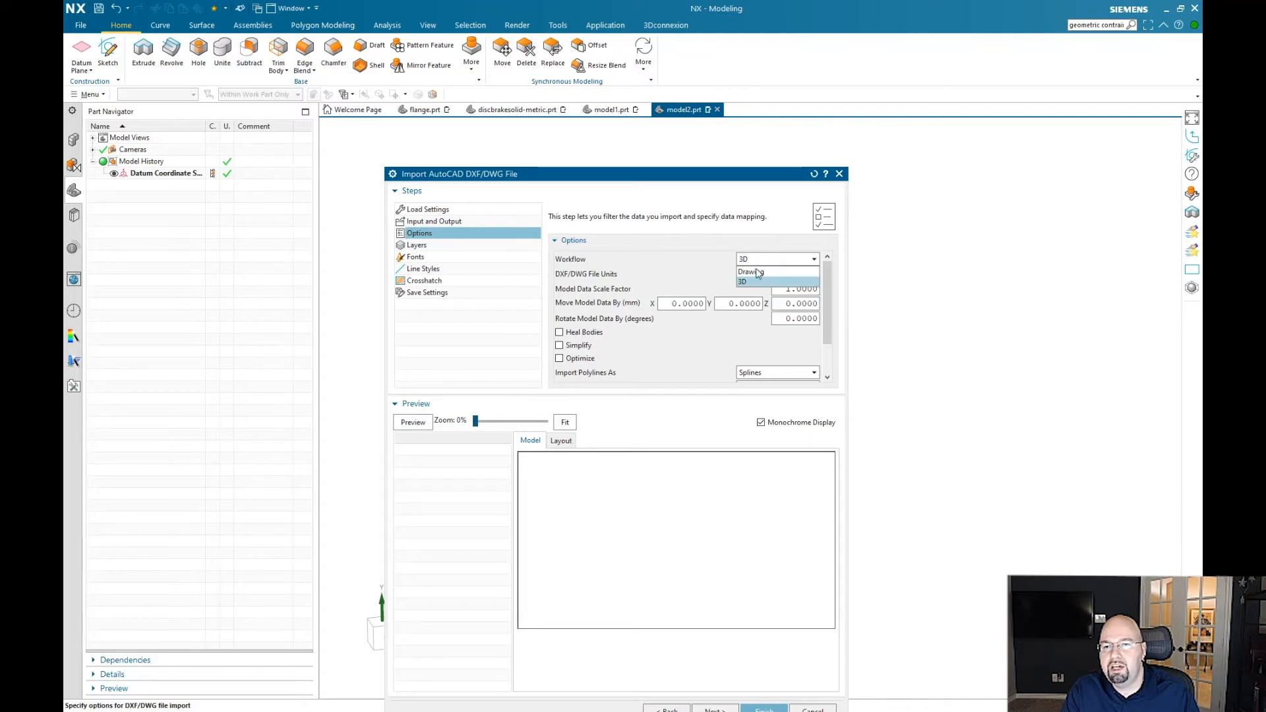
left_click(742, 279)
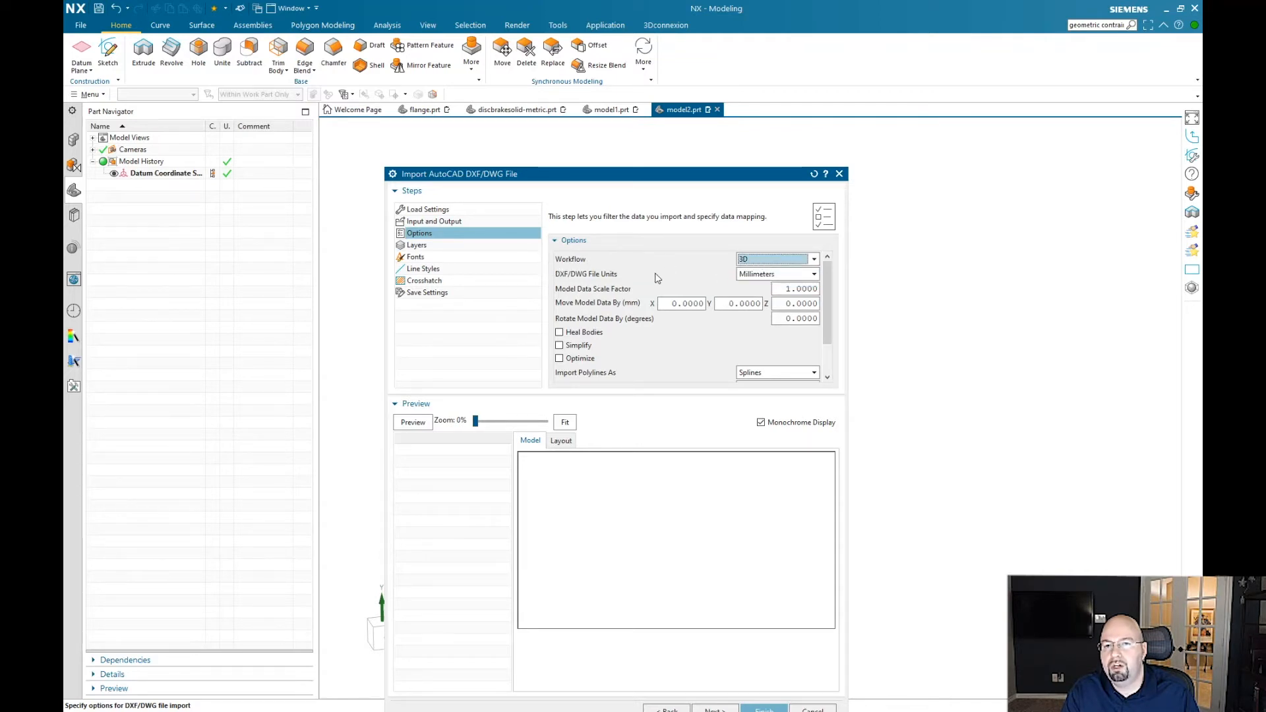
mouse_move(969, 288)
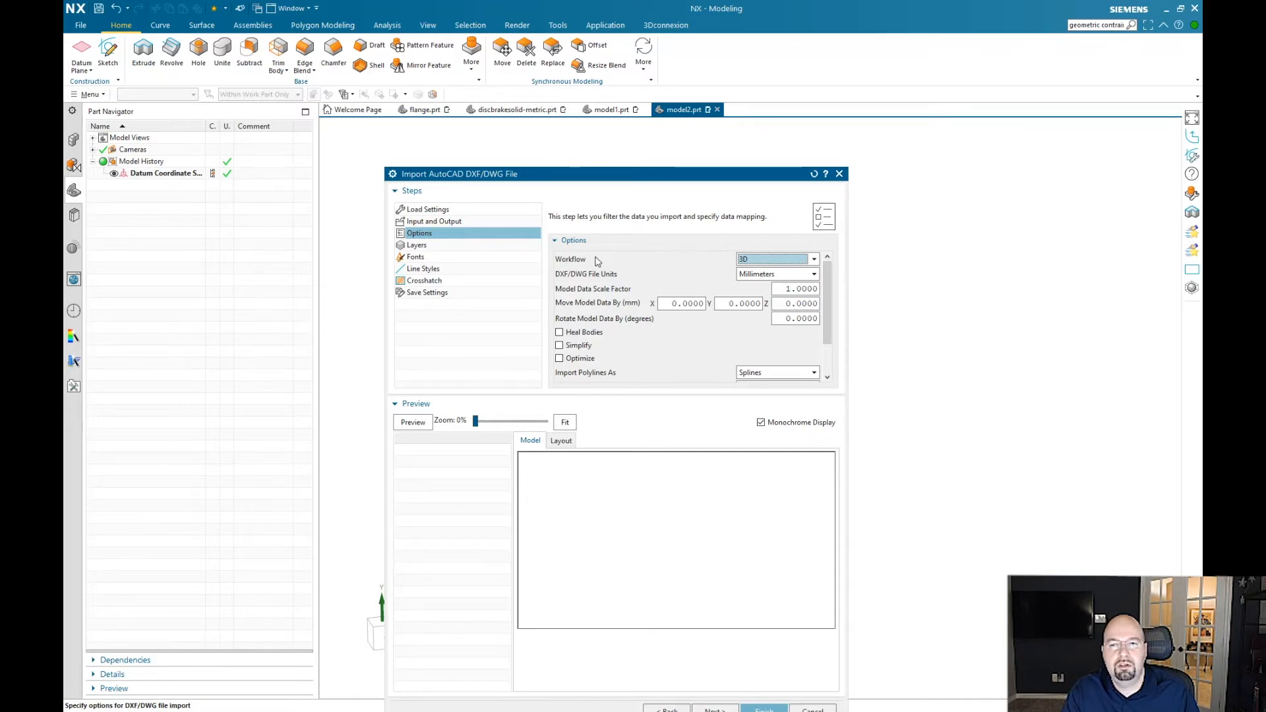
mouse_move(416, 439)
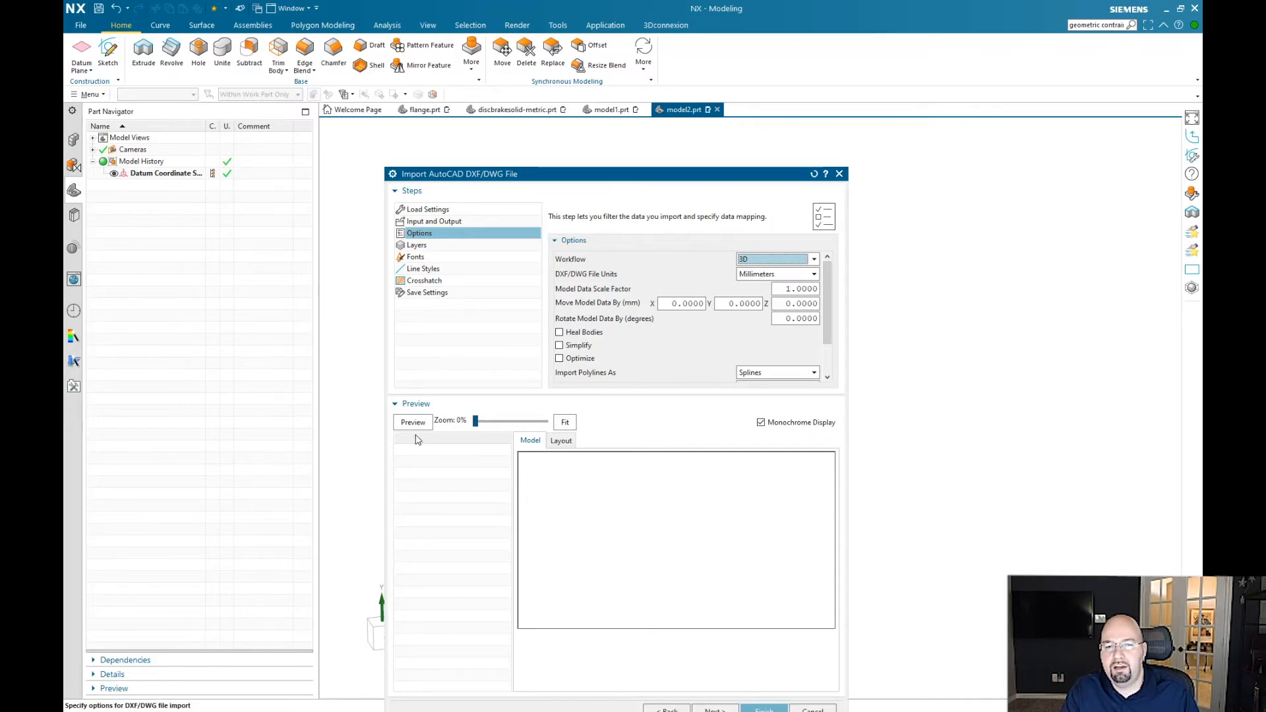
Step: Preview the brake disc drawing with its two layers before importing
left_click(412, 422)
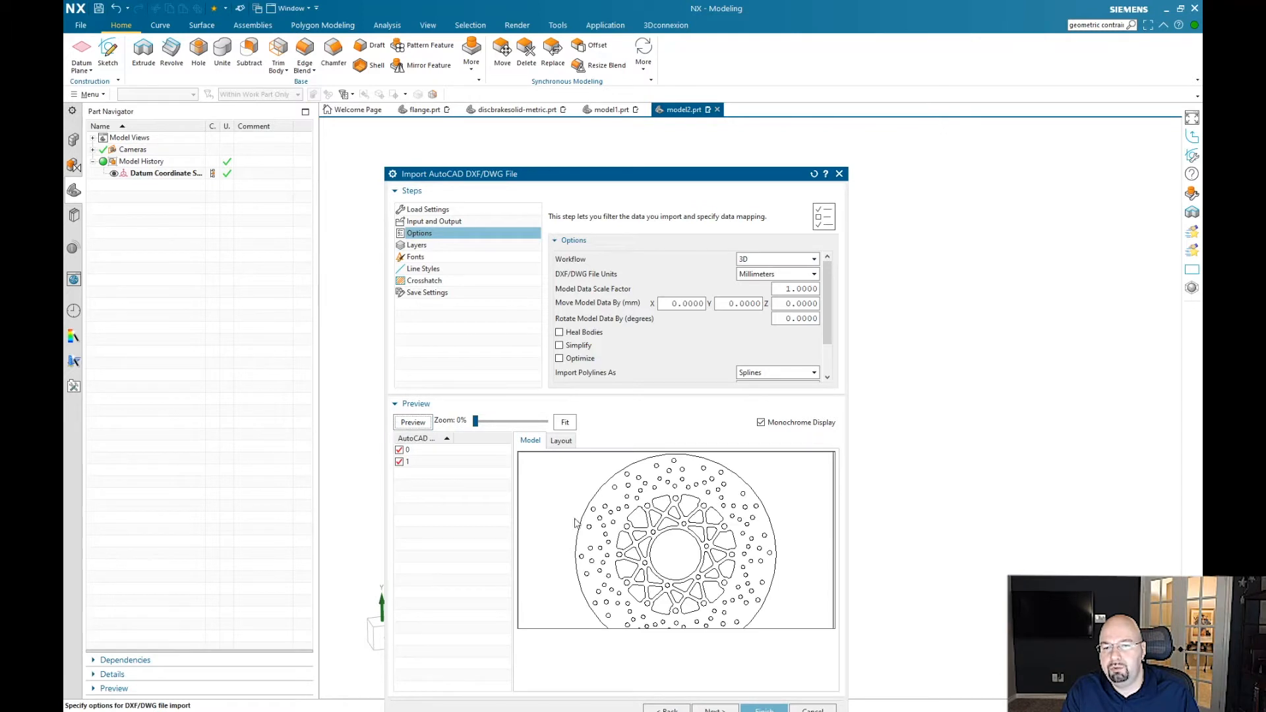
mouse_move(563, 509)
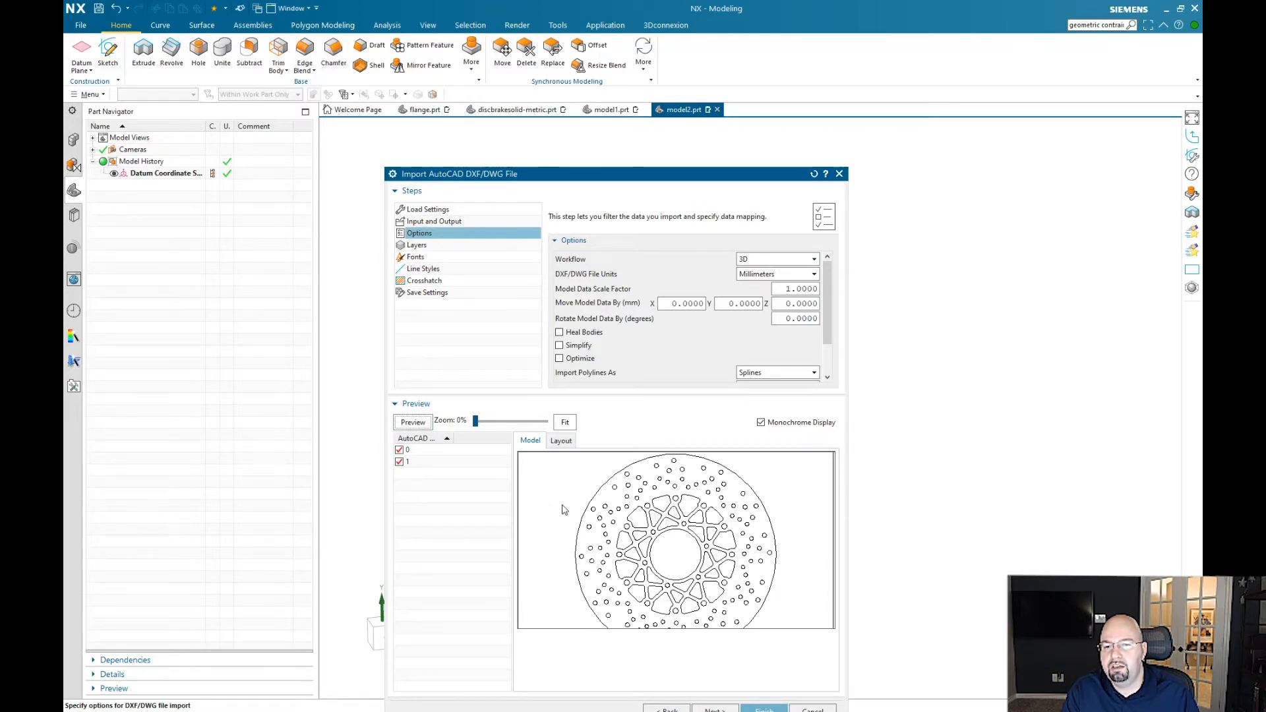
mouse_move(651, 179)
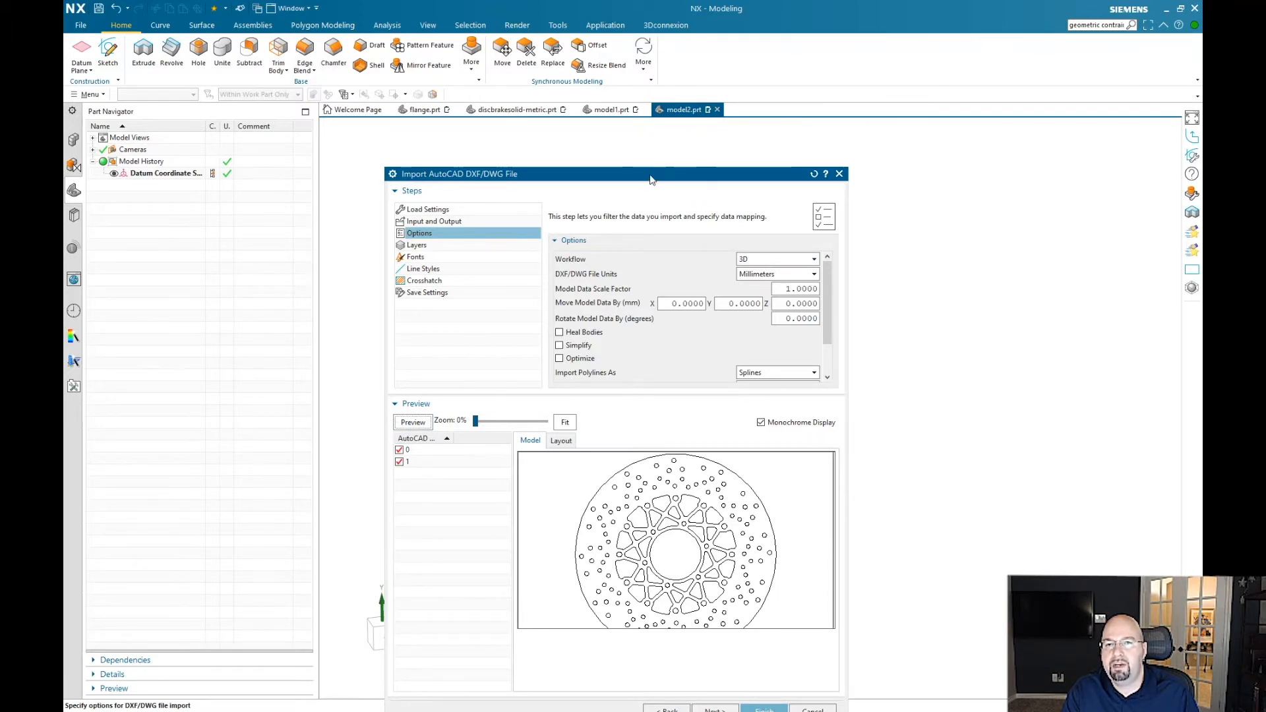
left_click_drag(650, 174, 590, 141)
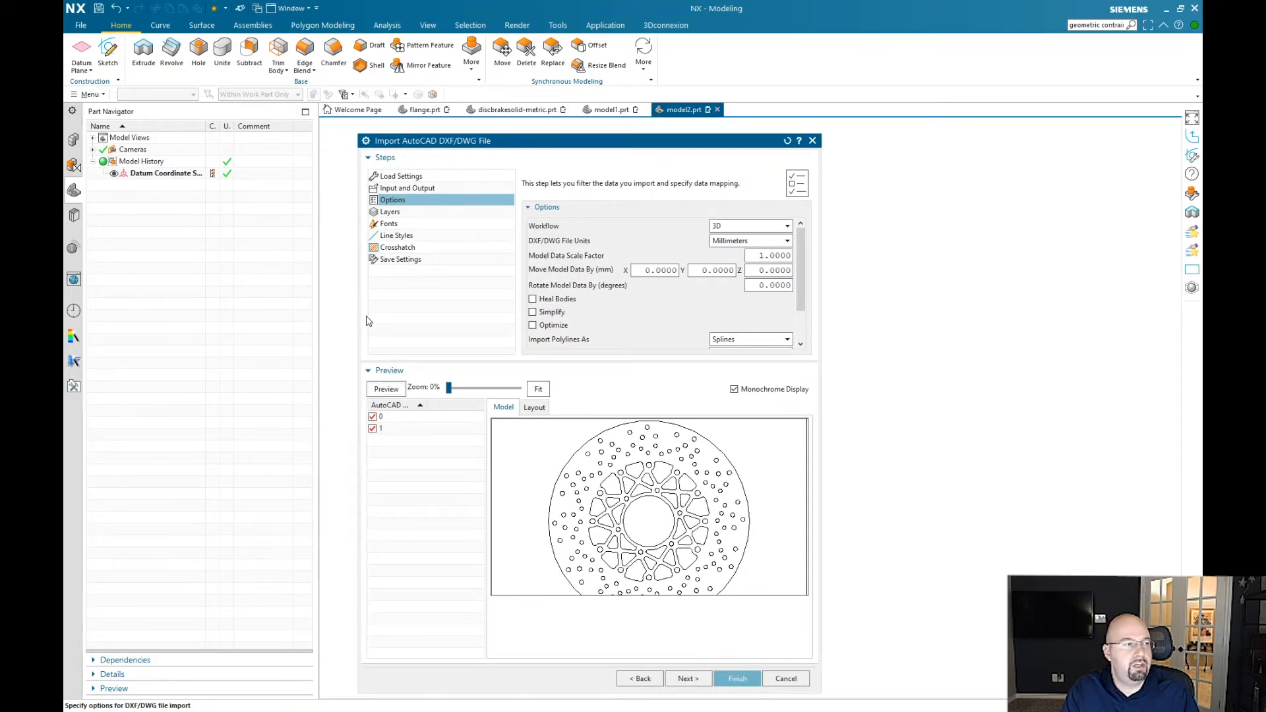
Step: Complete the import so the brake disc curves fill model2, fitted in view
left_click(736, 678)
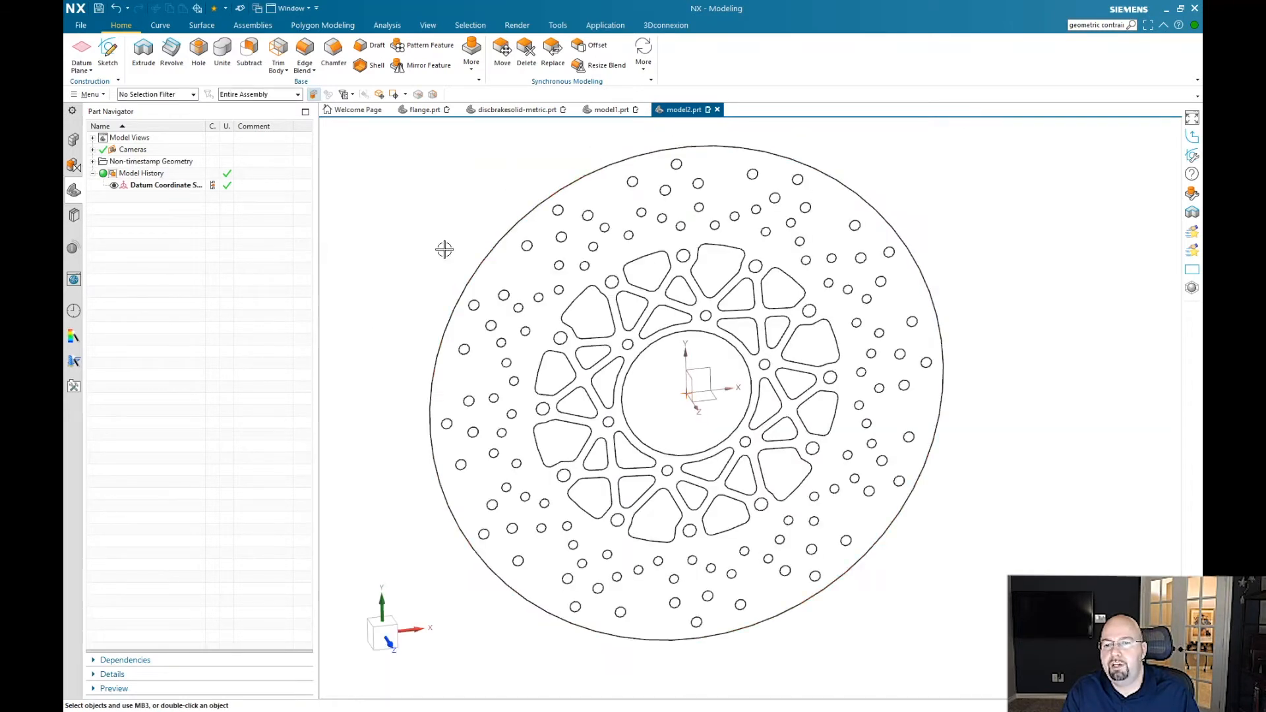
left_click_drag(444, 250, 430, 240)
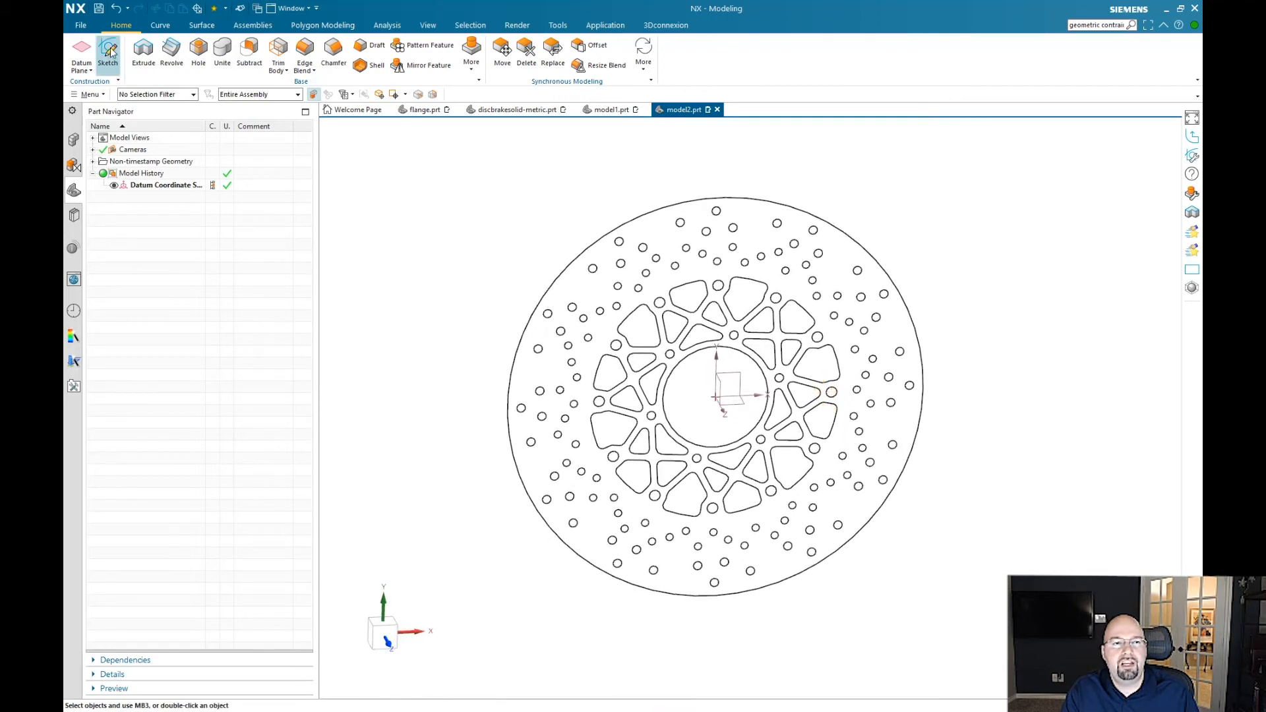
Step: Create a new sketch on the default datum plane over the disc curves
left_click(107, 53)
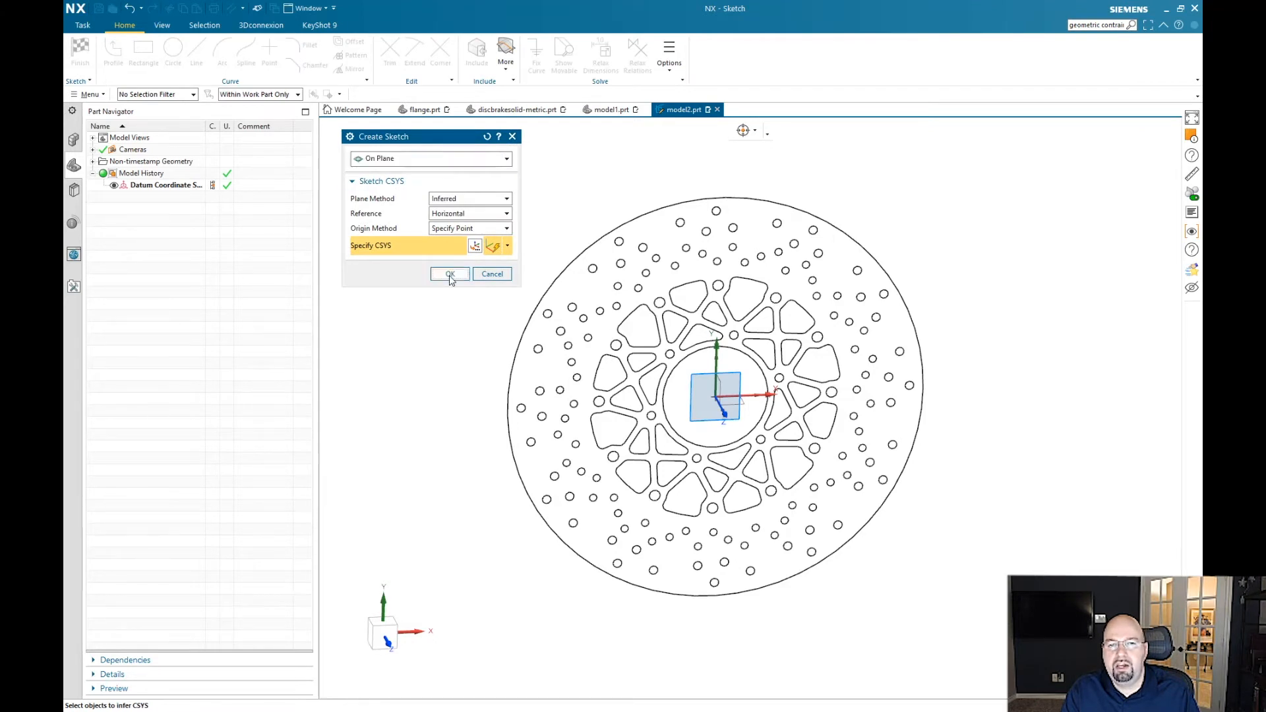
left_click(450, 275)
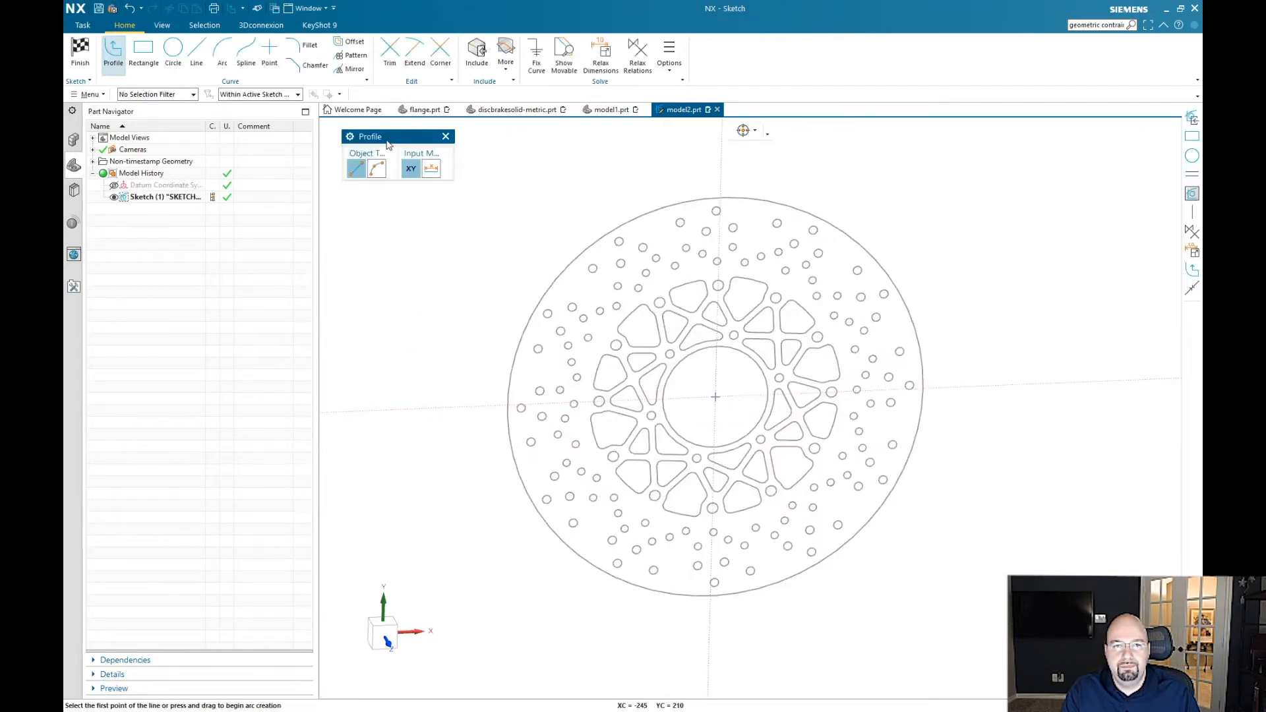
left_click_drag(388, 135, 384, 172)
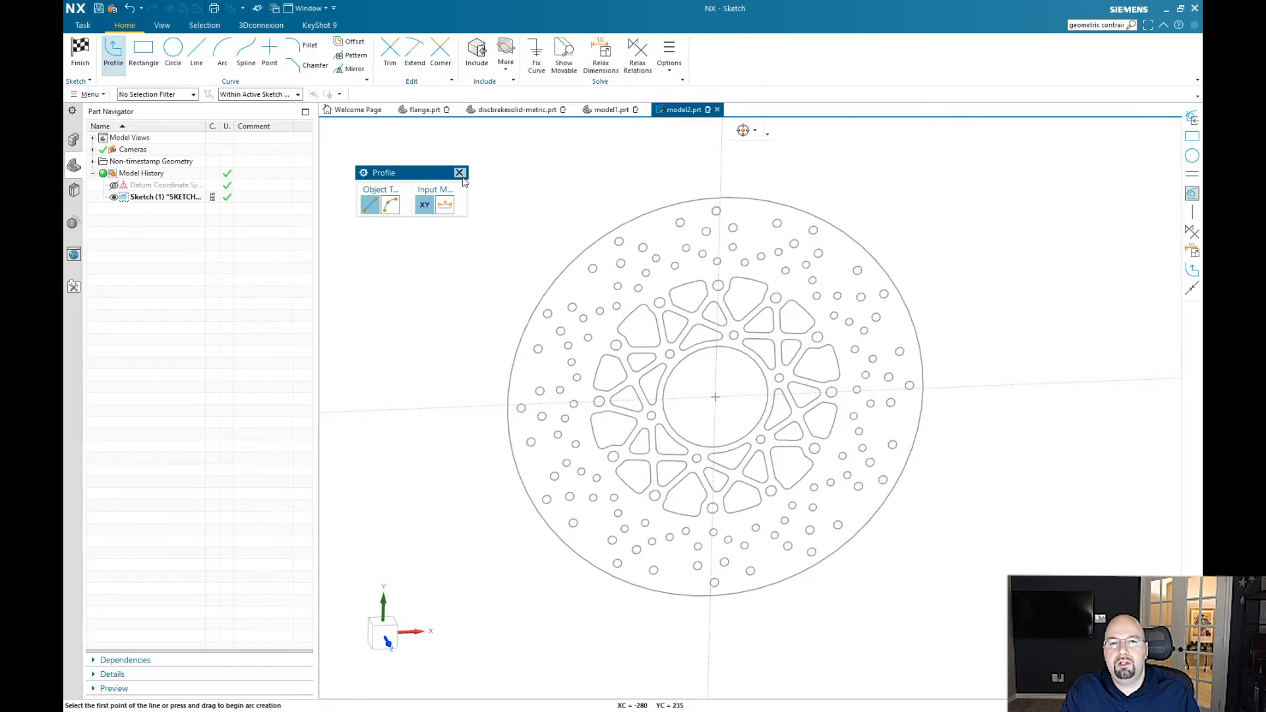
mouse_move(492, 187)
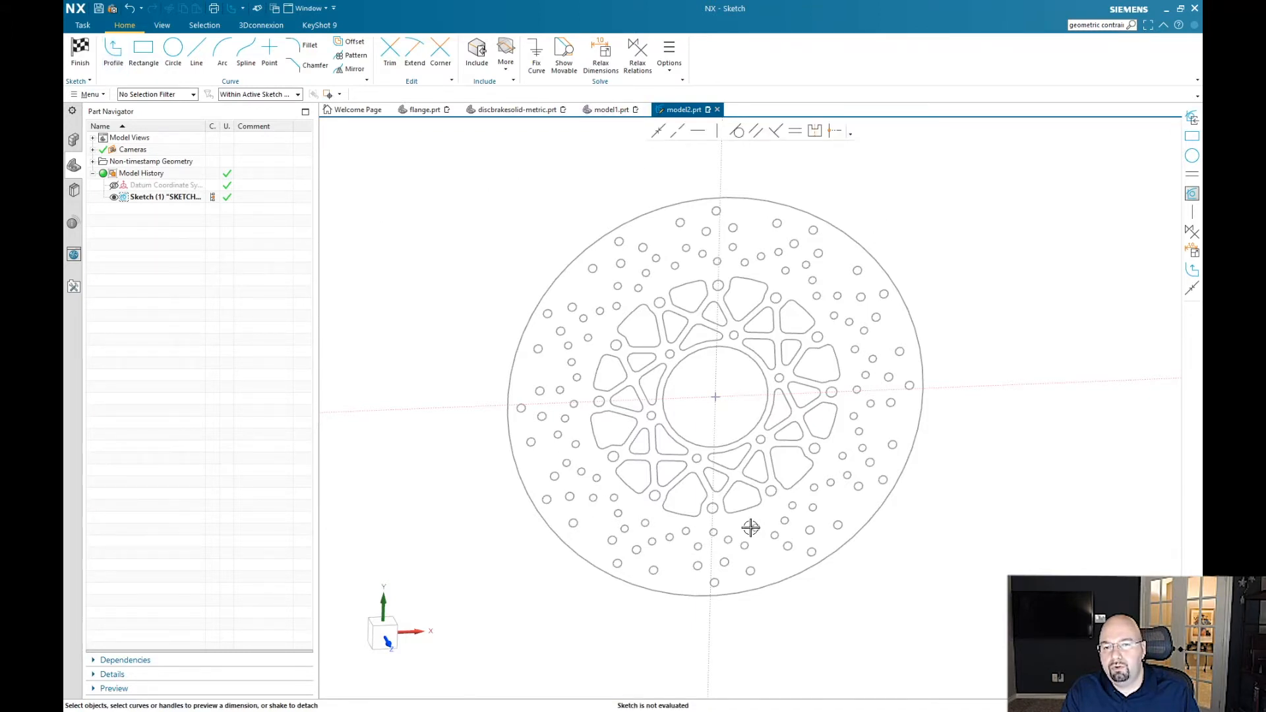
mouse_move(843, 440)
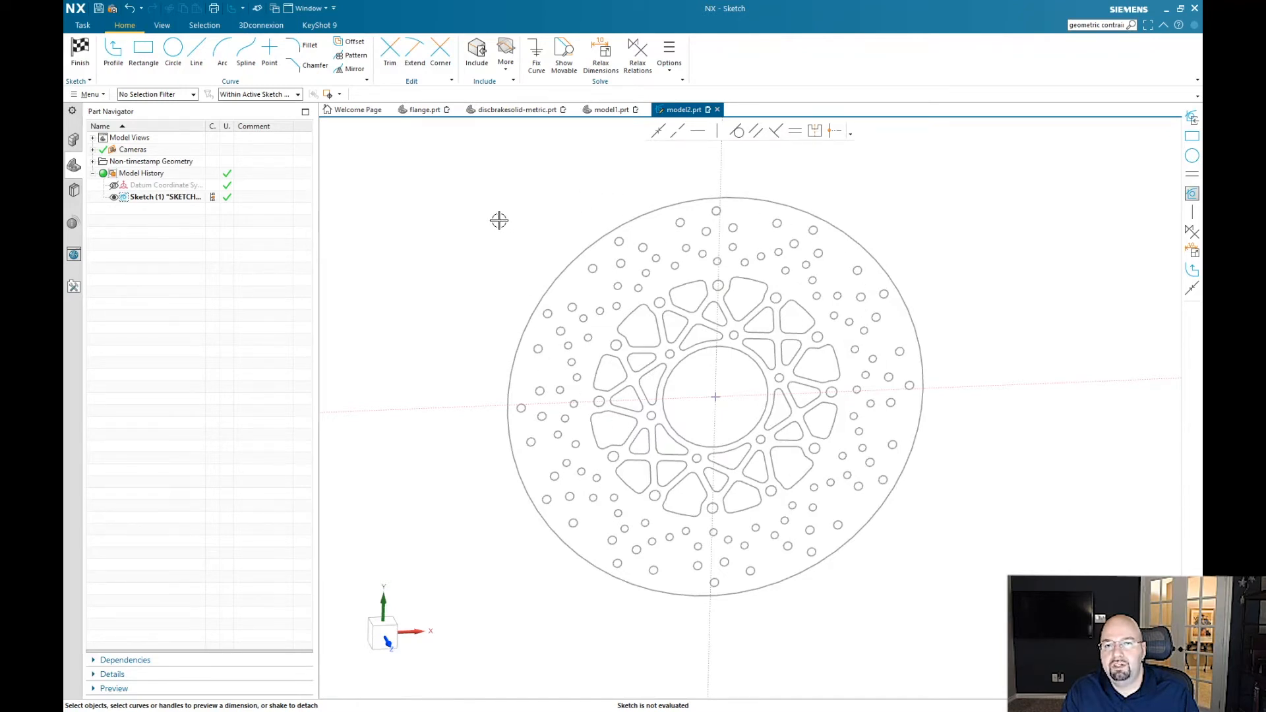
mouse_move(617, 80)
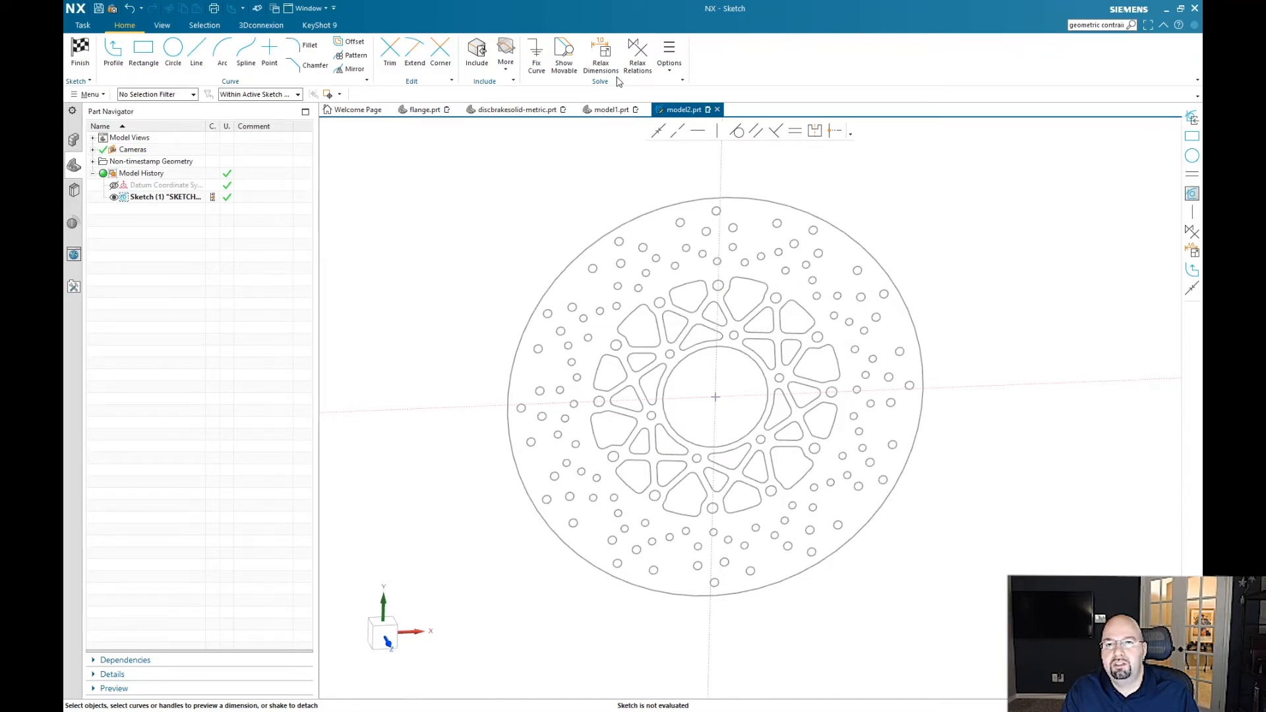
Step: Add all 360 imported disc curves to the sketch via Add Curve box selection
left_click(507, 52)
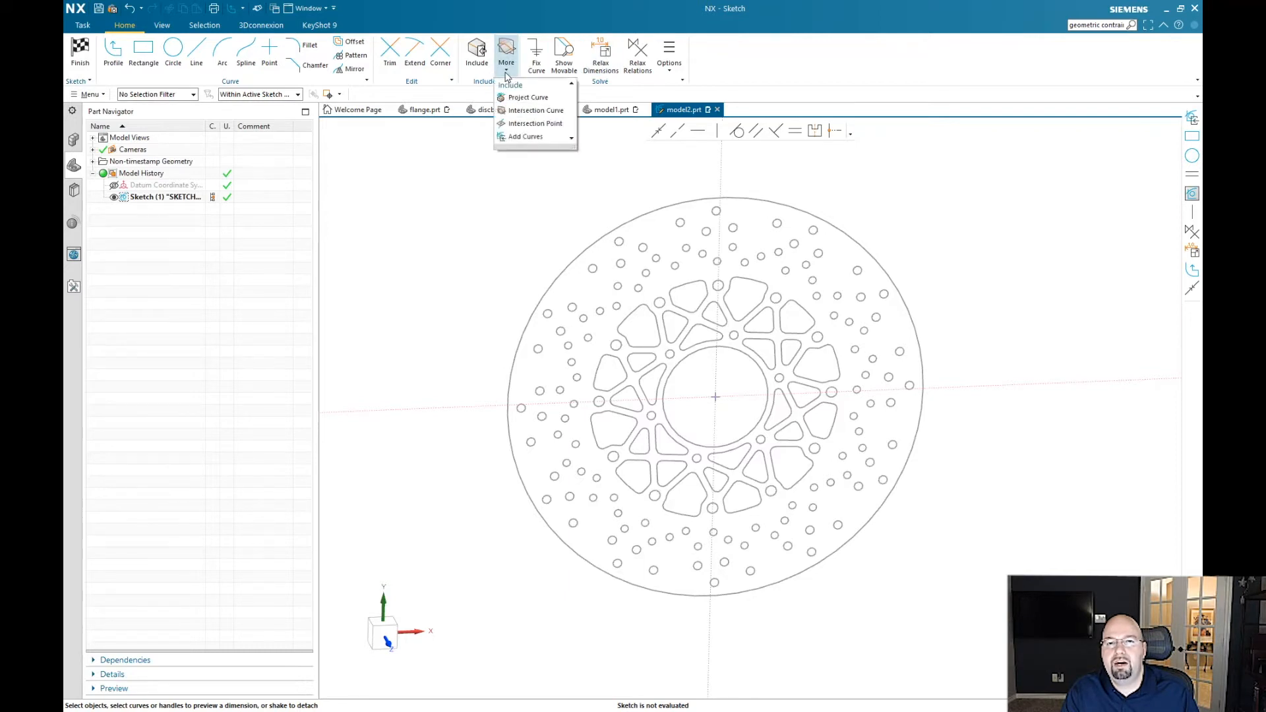
mouse_move(526, 136)
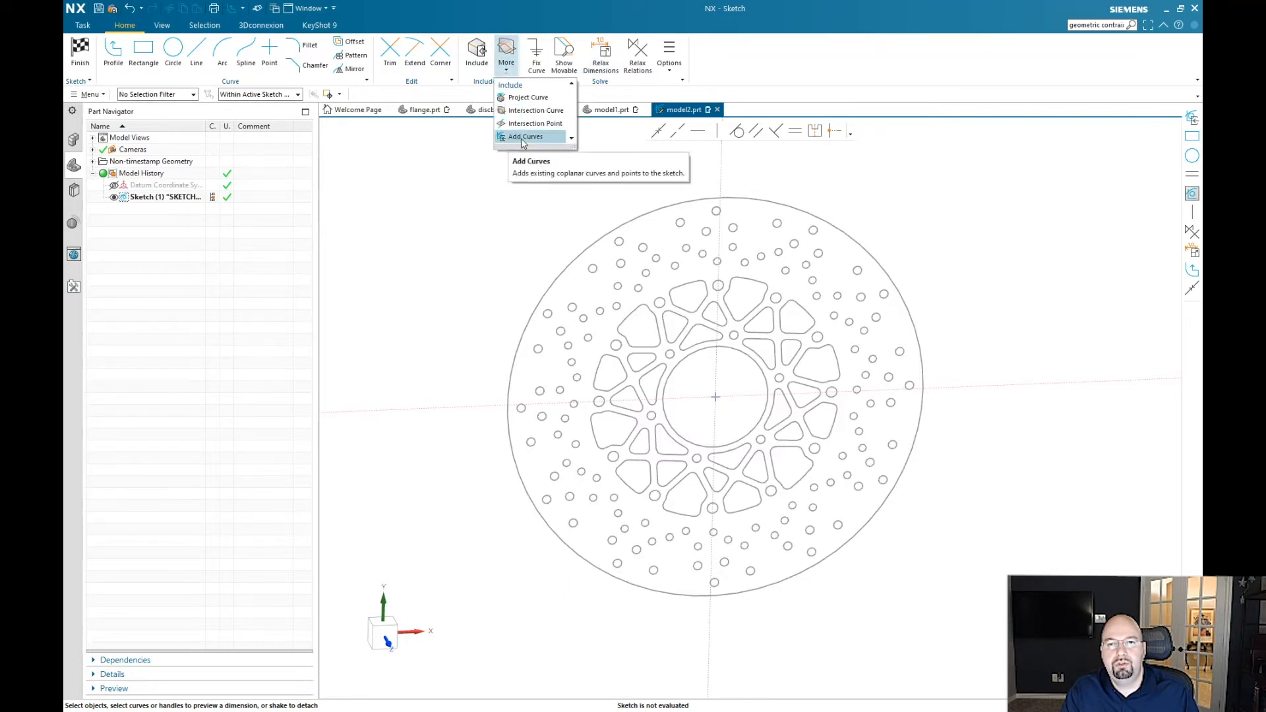
left_click(526, 135)
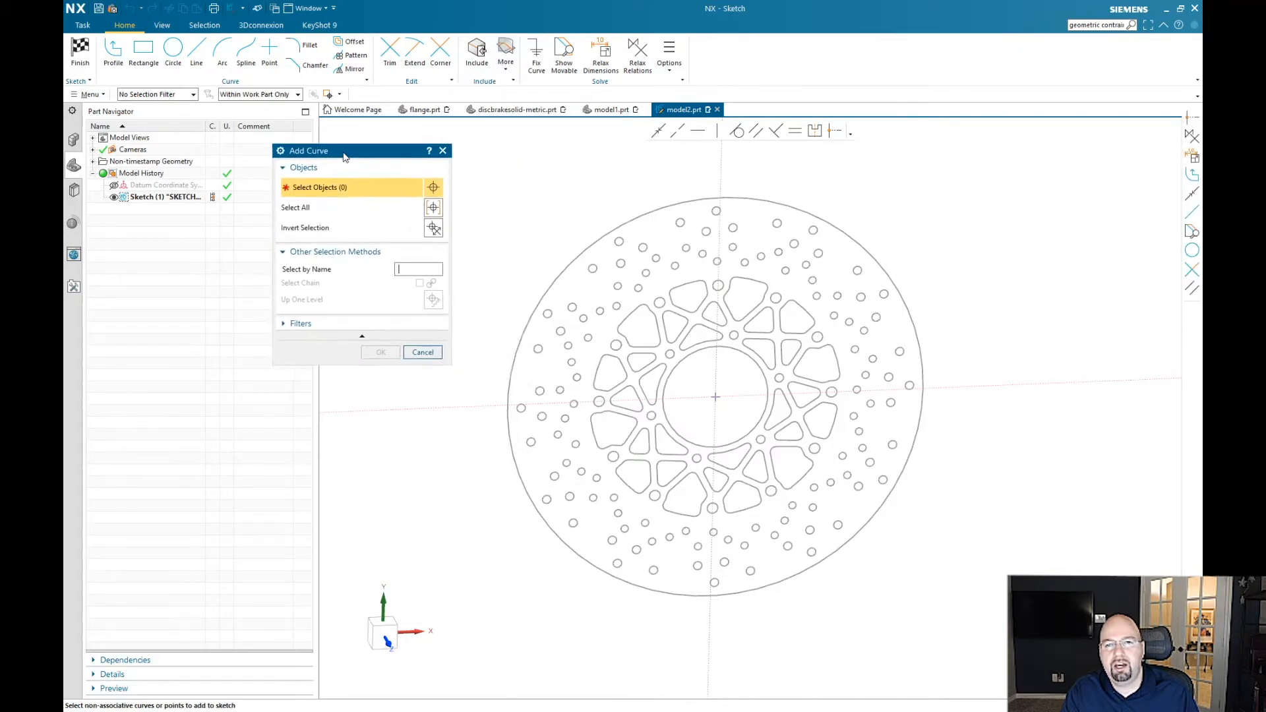
left_click_drag(343, 150, 278, 148)
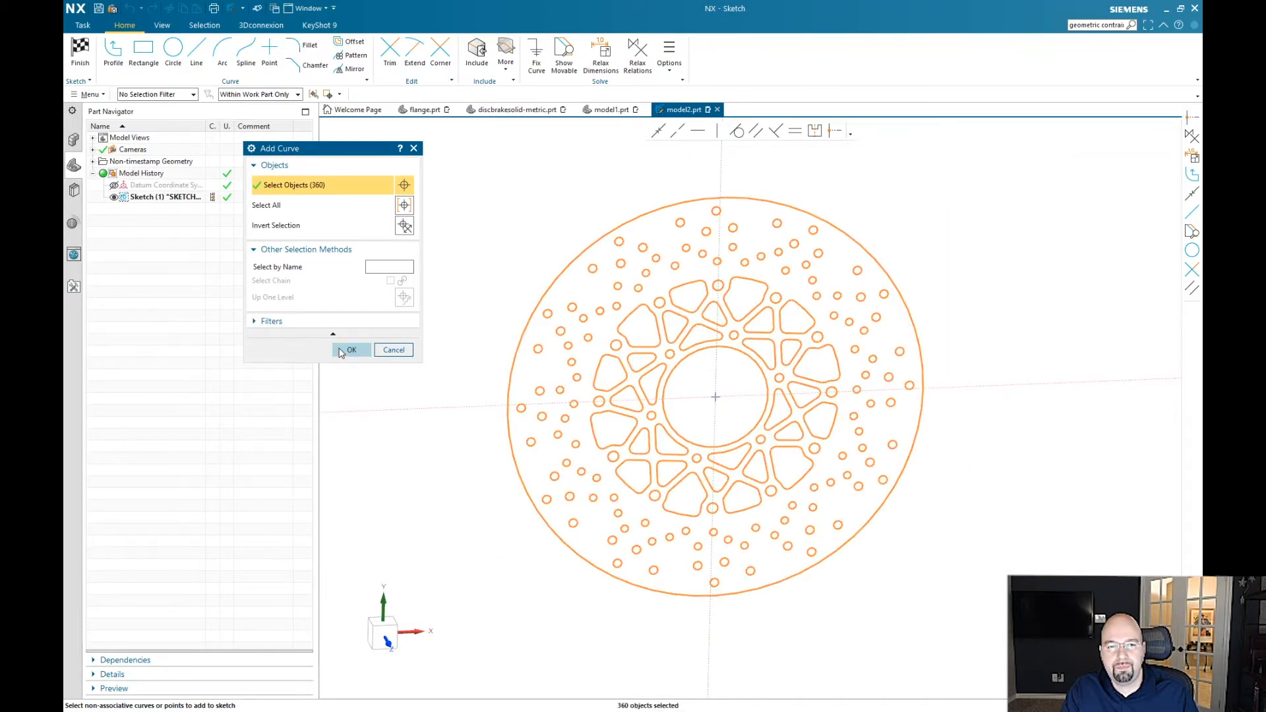
left_click(351, 349)
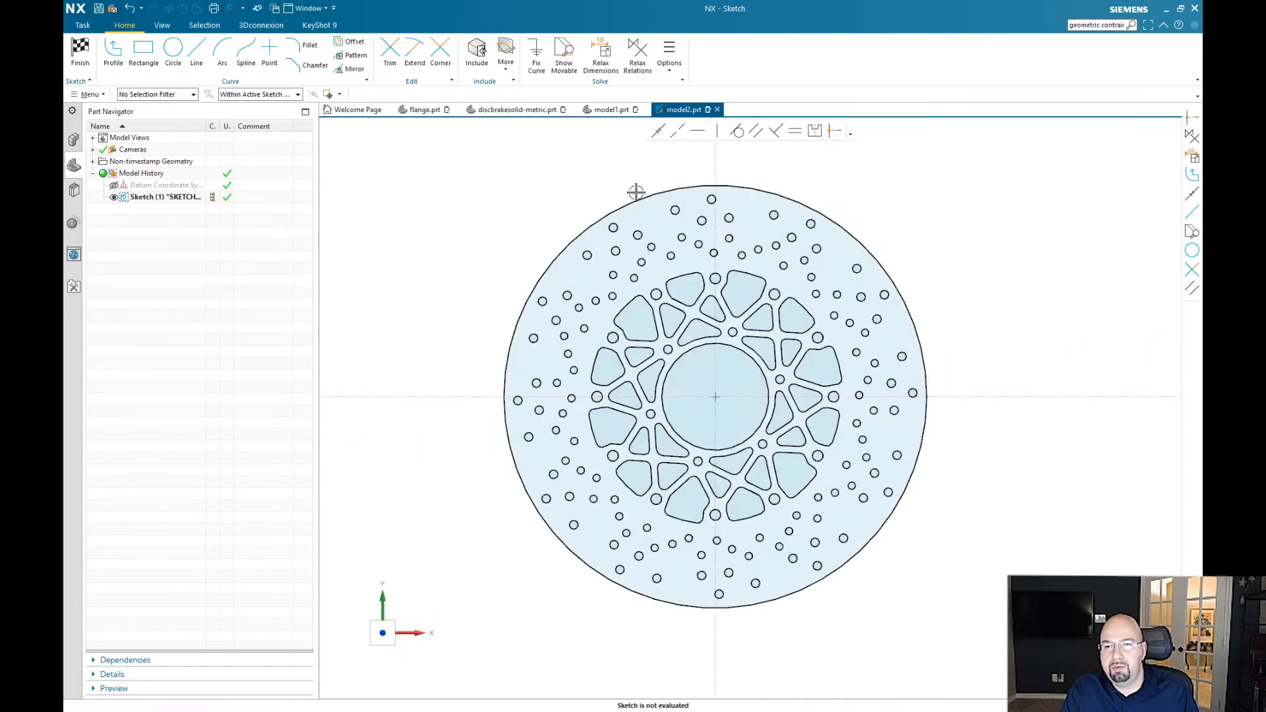
Step: Dimension the outer rim circle and set its diameter to 390, scaling the disc
left_click(630, 193)
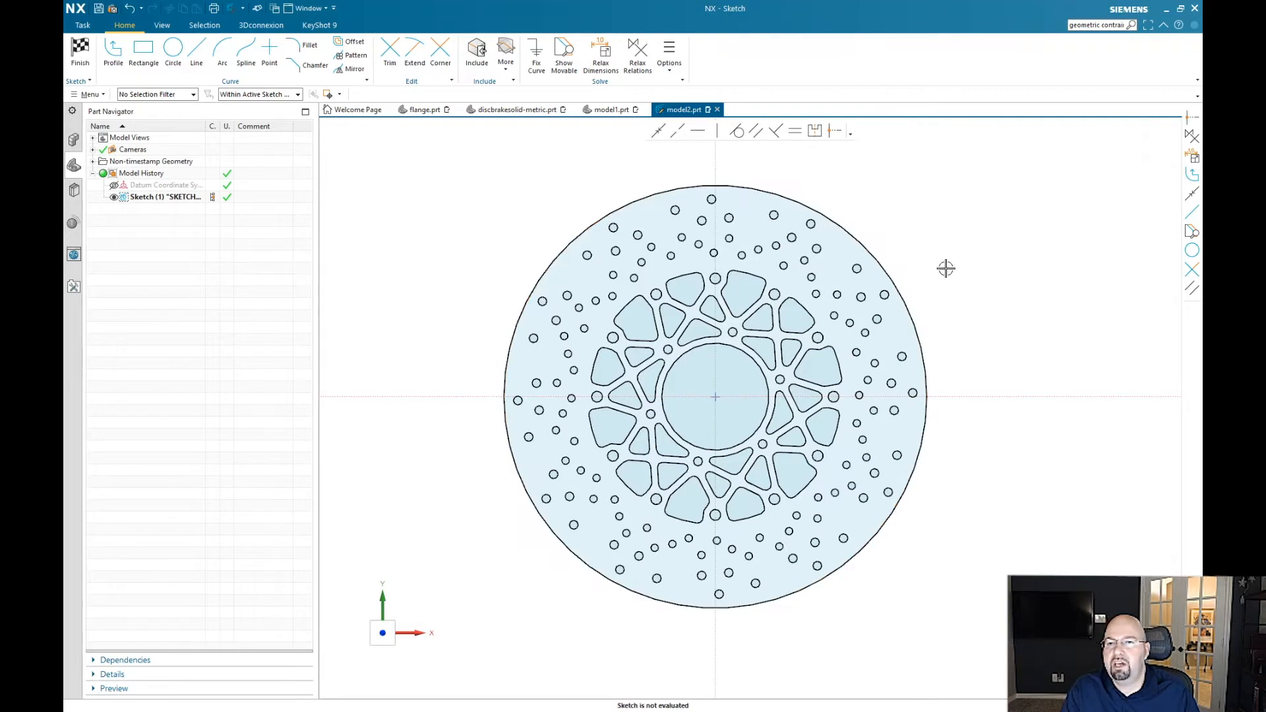
mouse_move(853, 235)
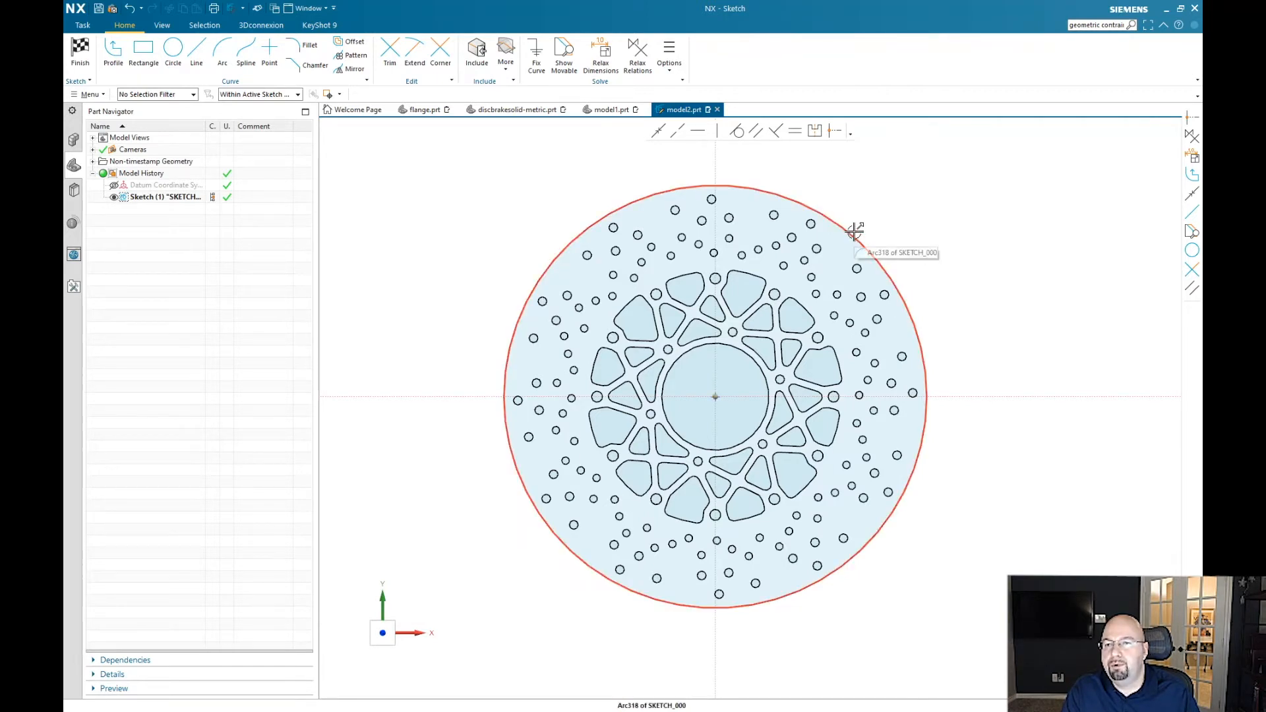
left_click(854, 235)
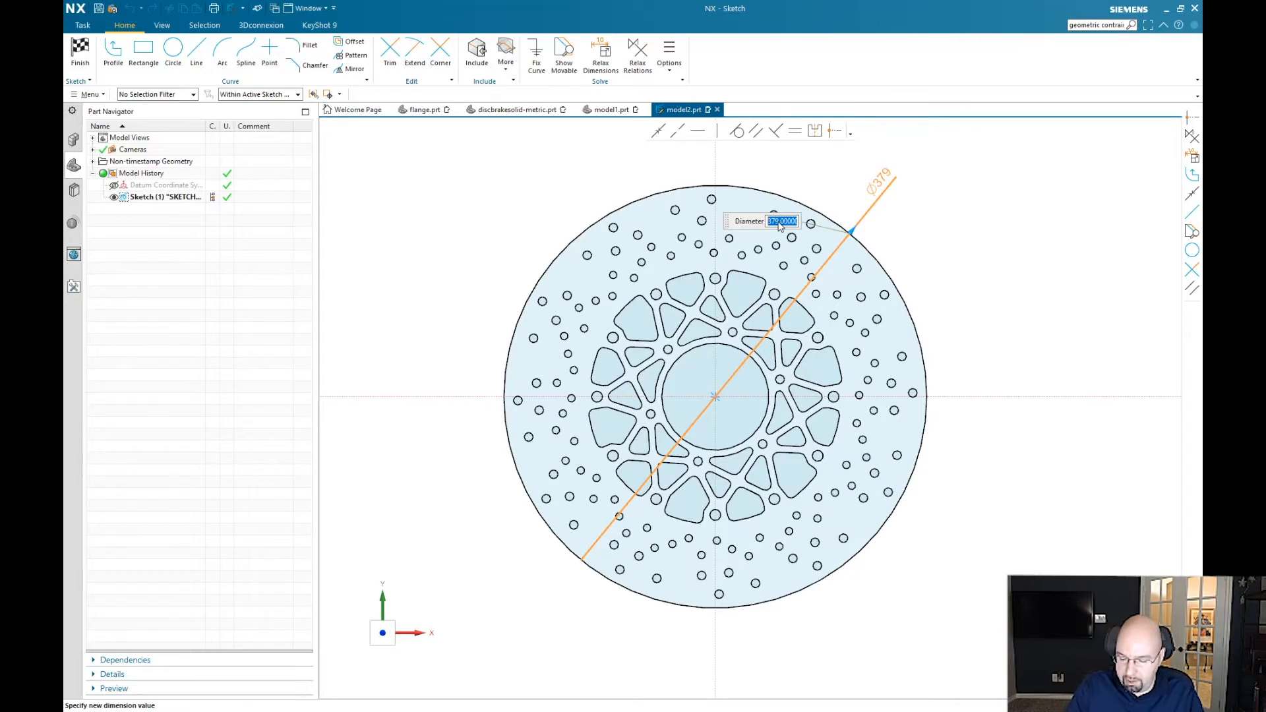
type("3")
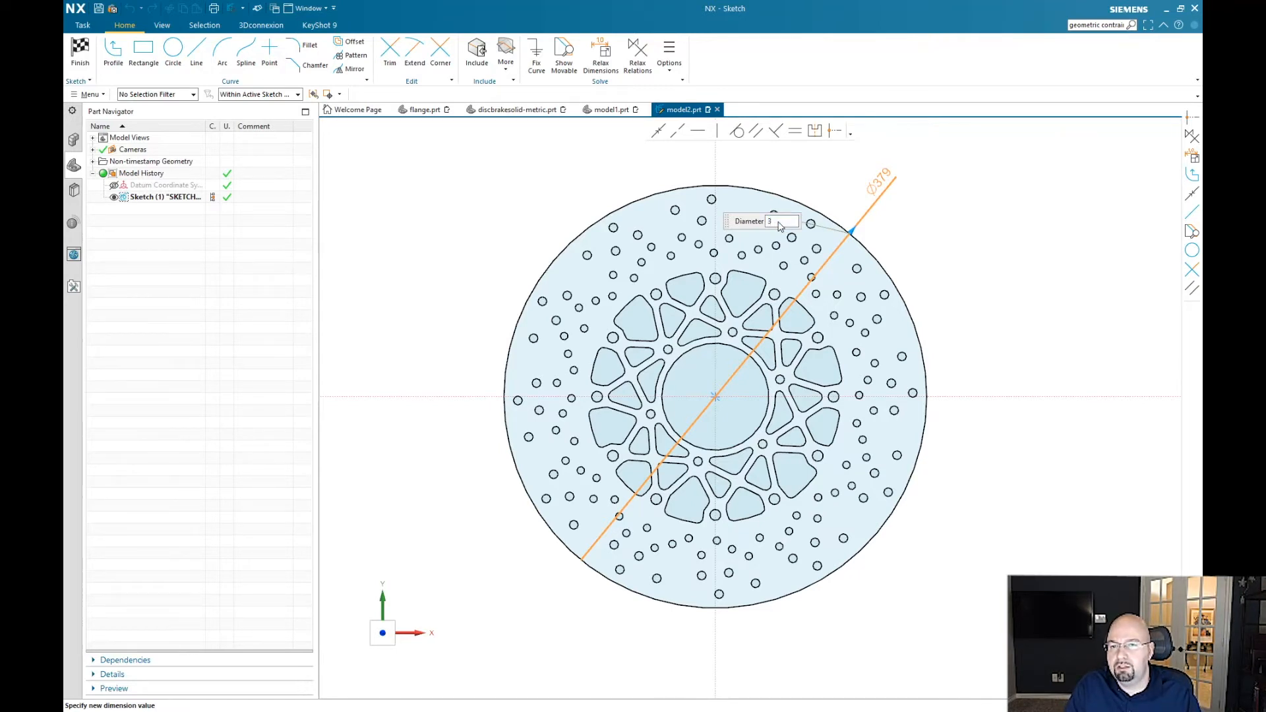
type("390")
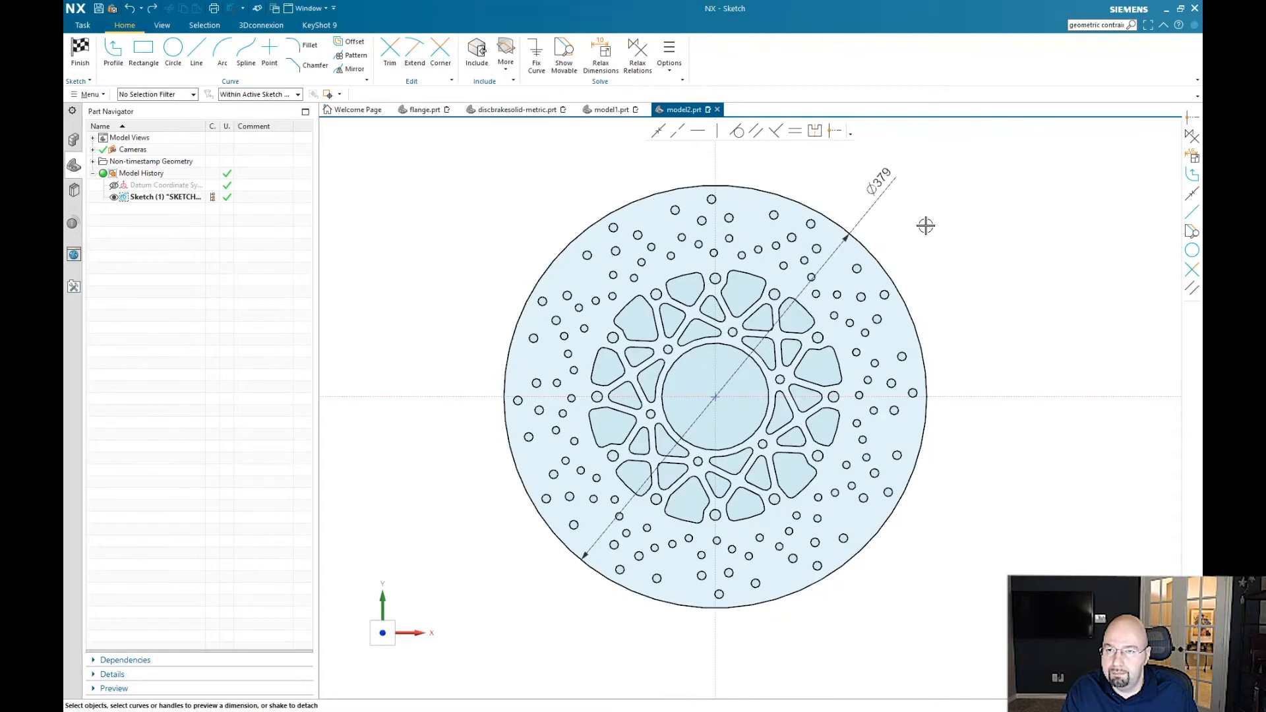
mouse_move(713, 400)
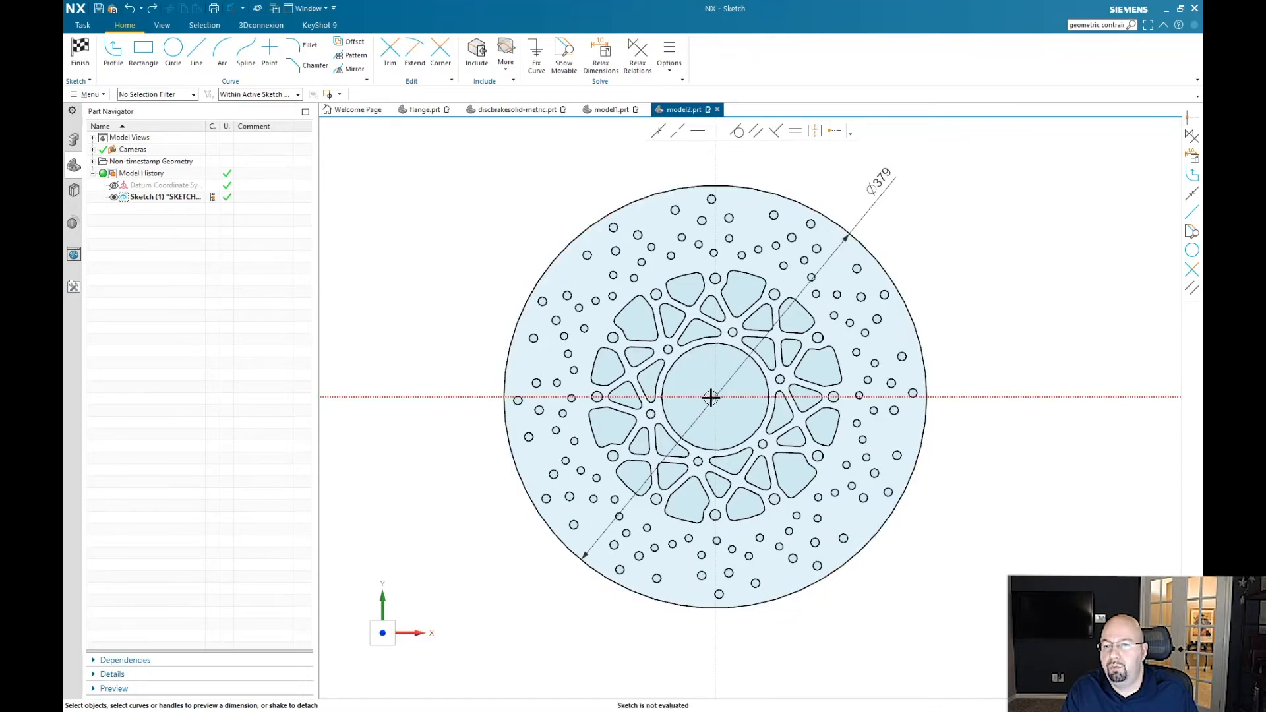
left_click(876, 178)
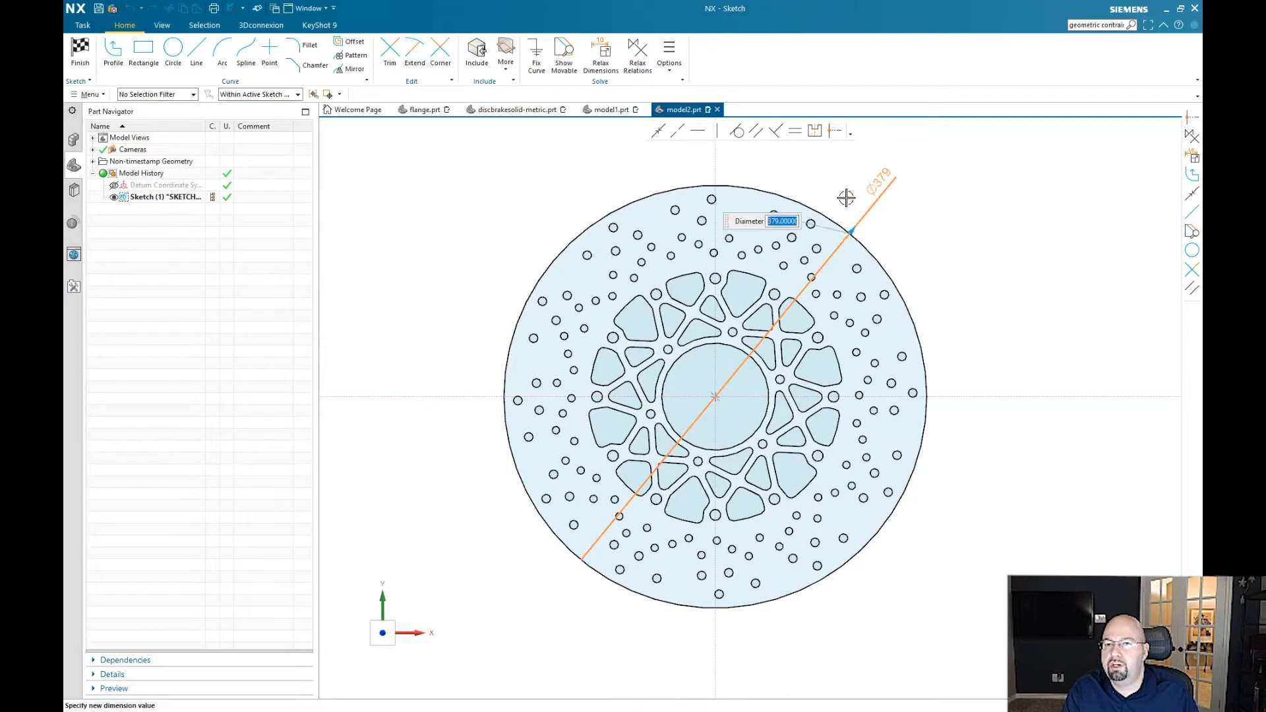
mouse_move(779, 225)
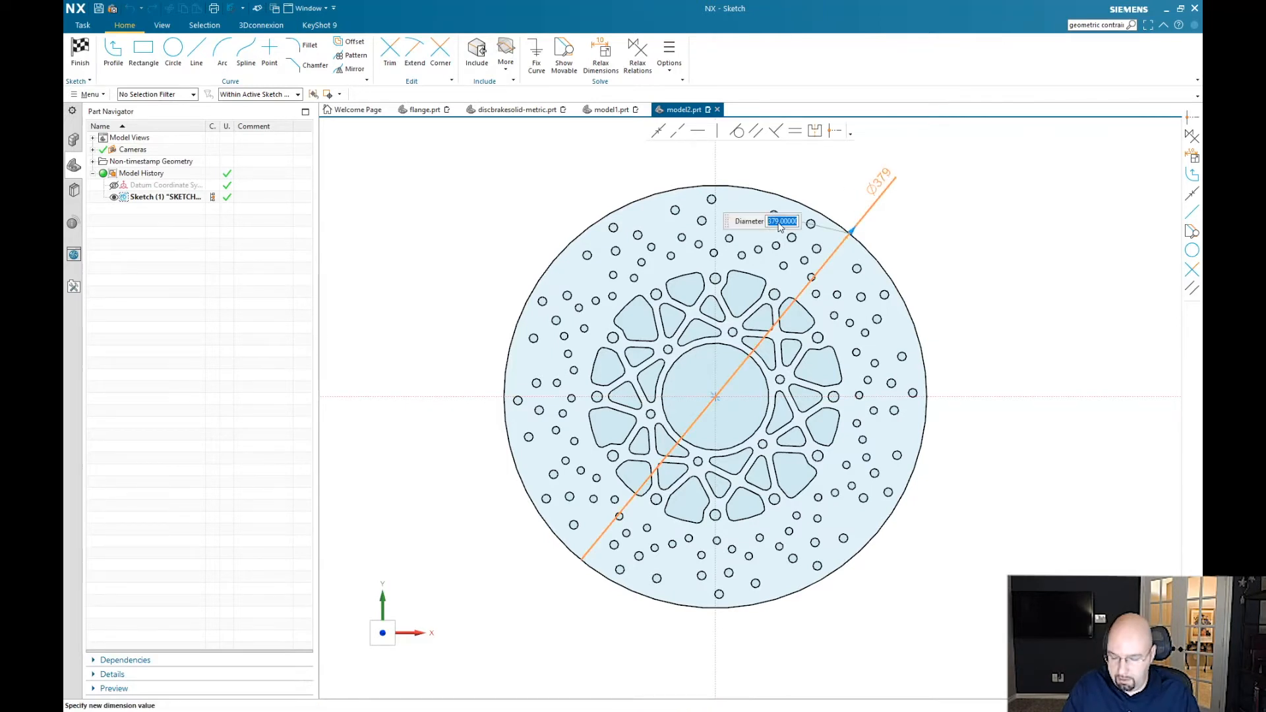
type("390")
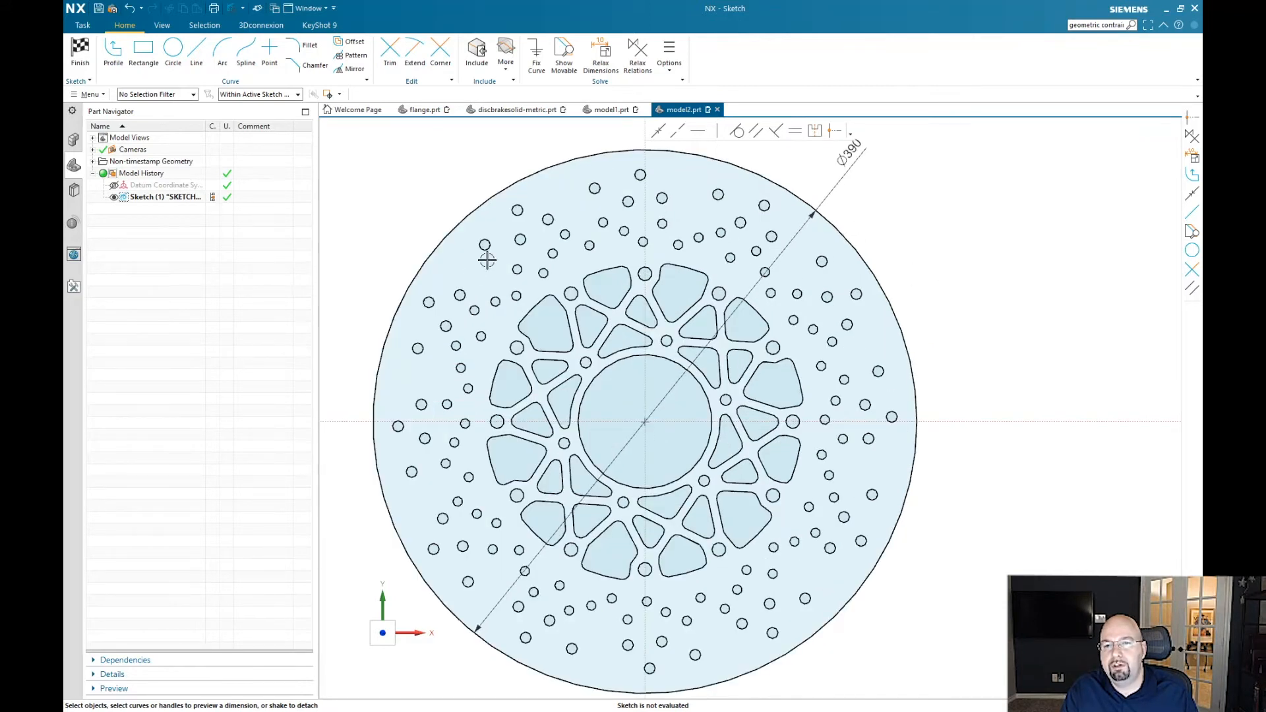
mouse_move(853, 213)
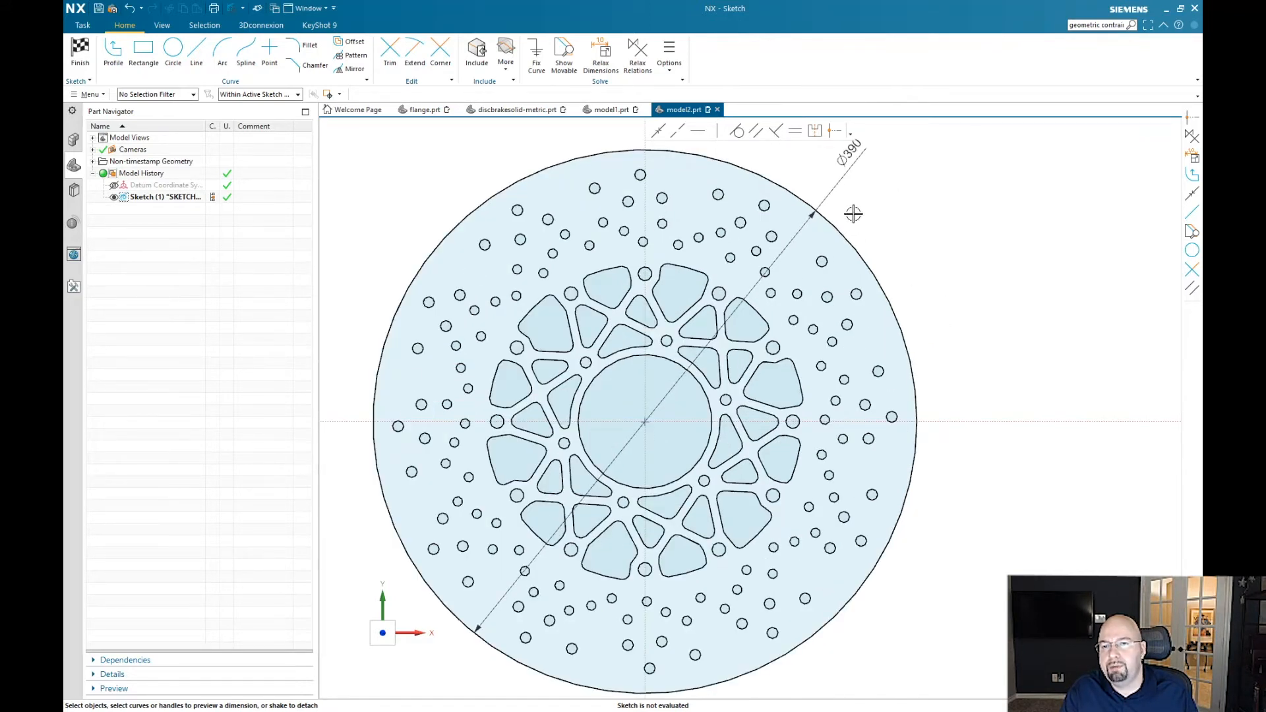
mouse_move(837, 261)
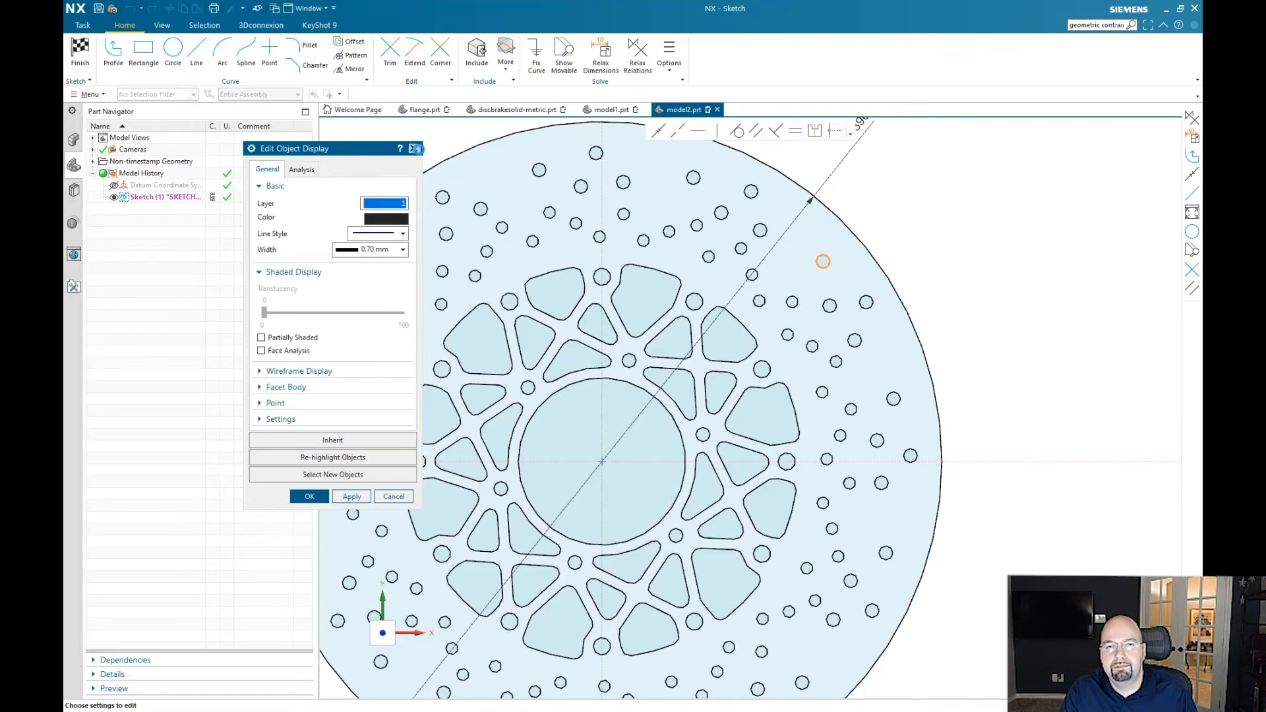
left_click(309, 496)
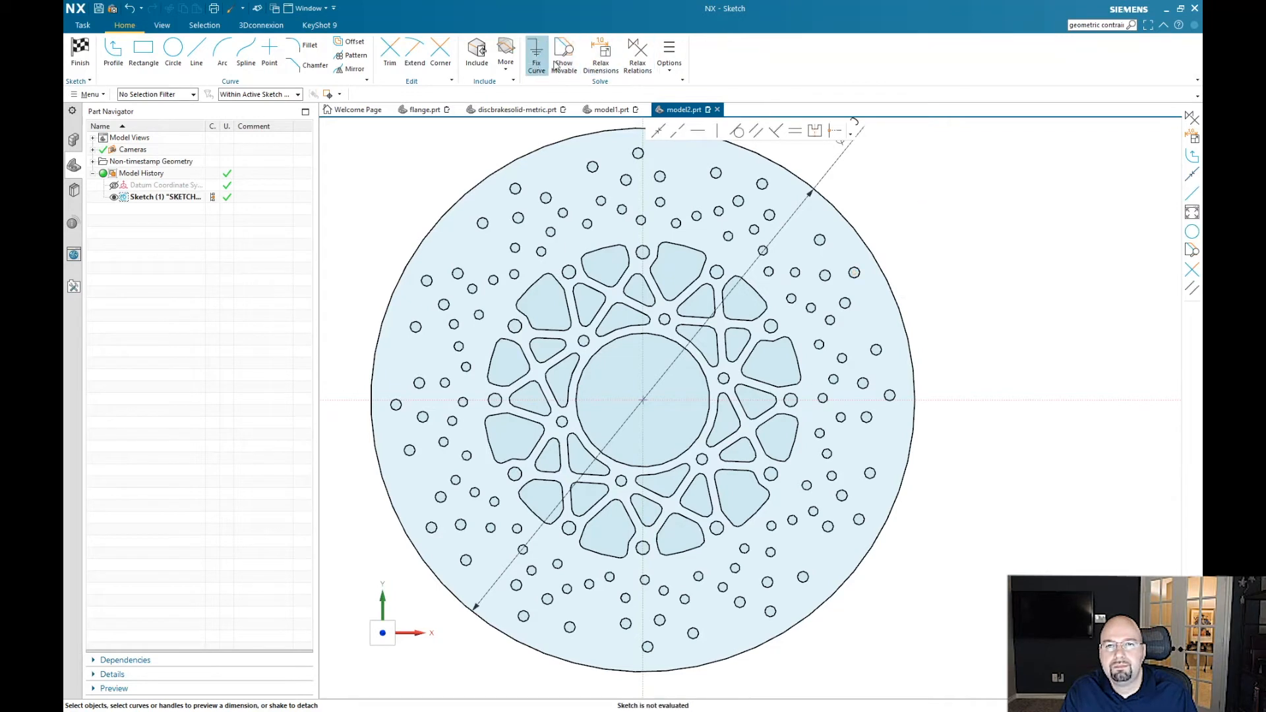
left_click(668, 56)
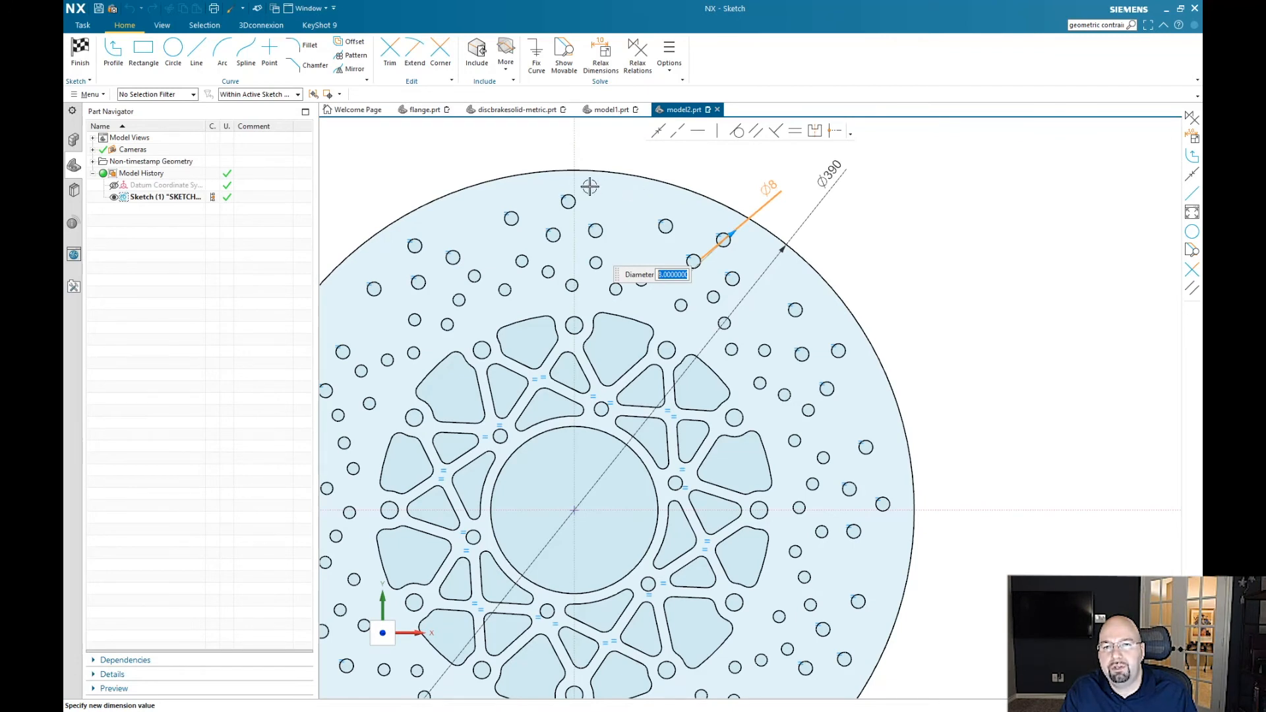
mouse_move(397, 253)
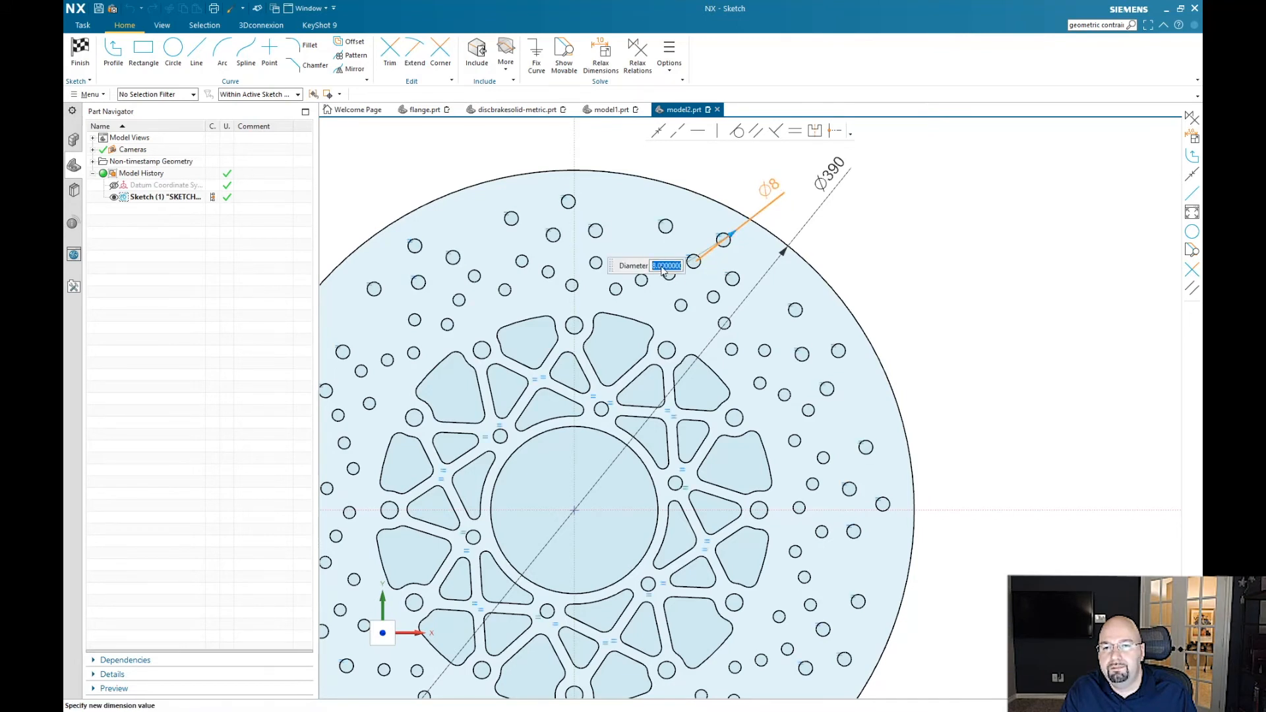
Step: Set the small cooling hole's diameter dimension to 7
type("7")
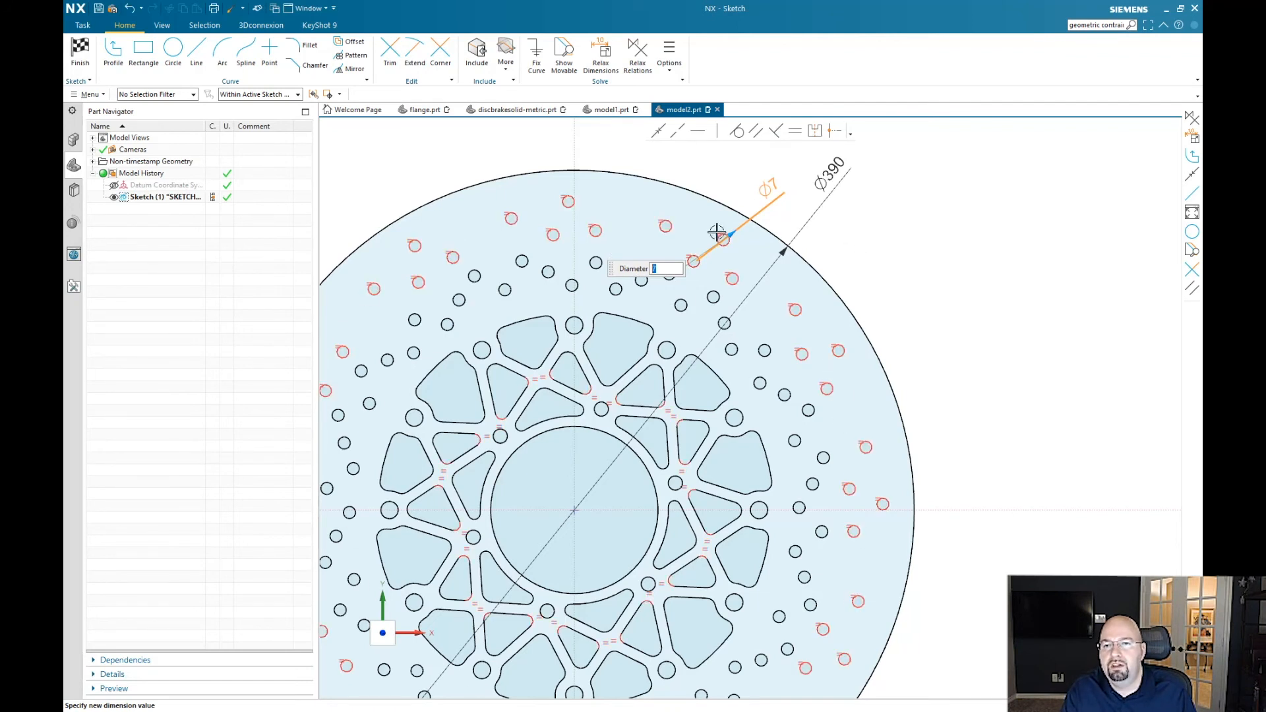
mouse_move(719, 236)
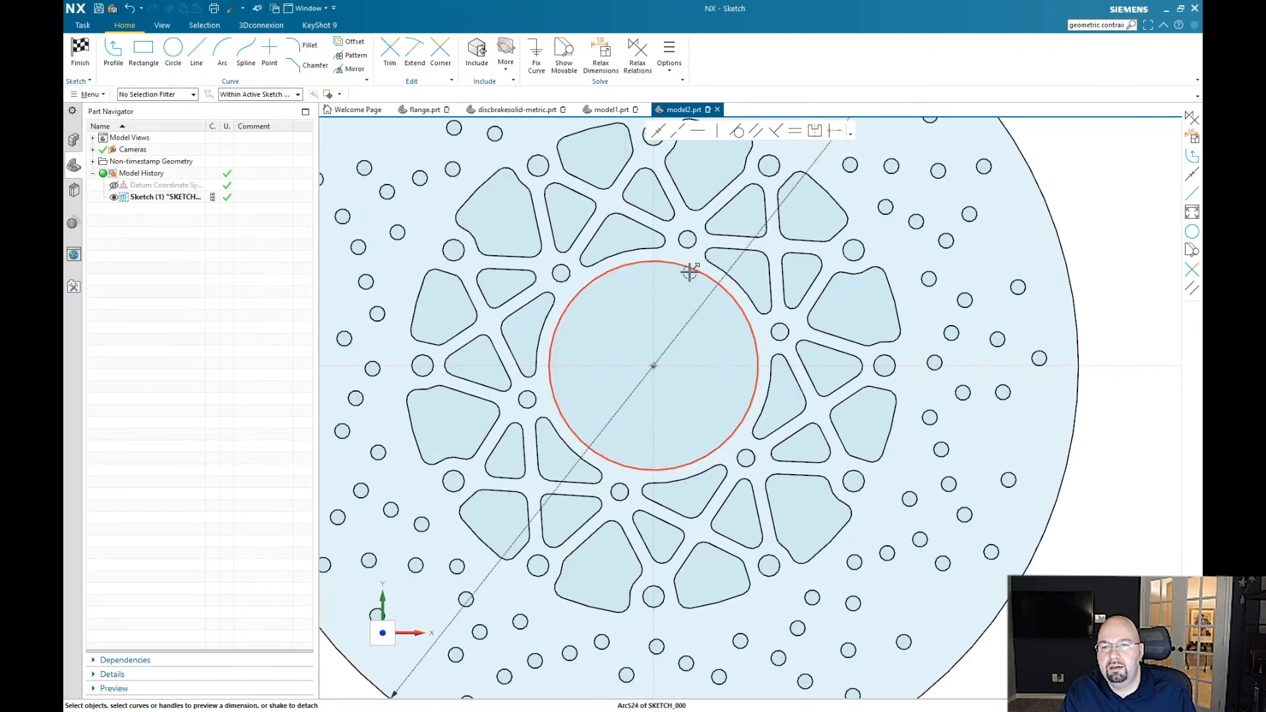
Step: Dimension the central bore circle and set its diameter to 90 instead of 96
left_click(689, 267)
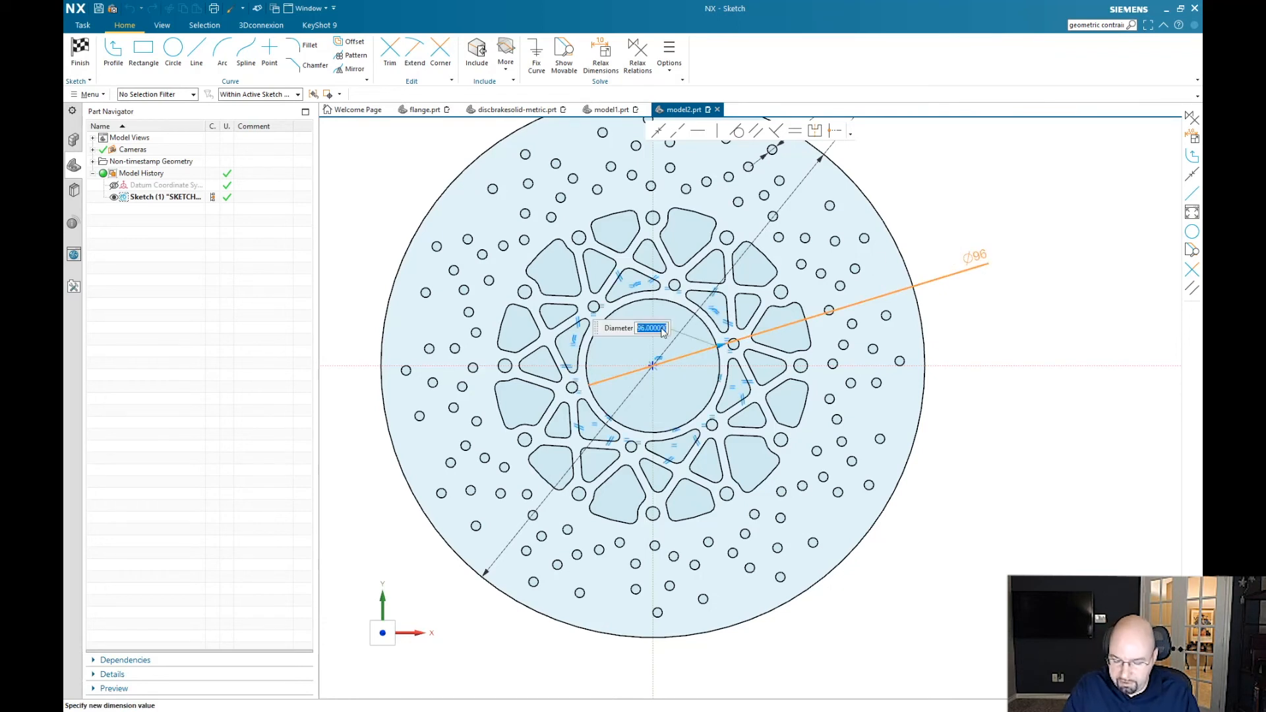
type("90")
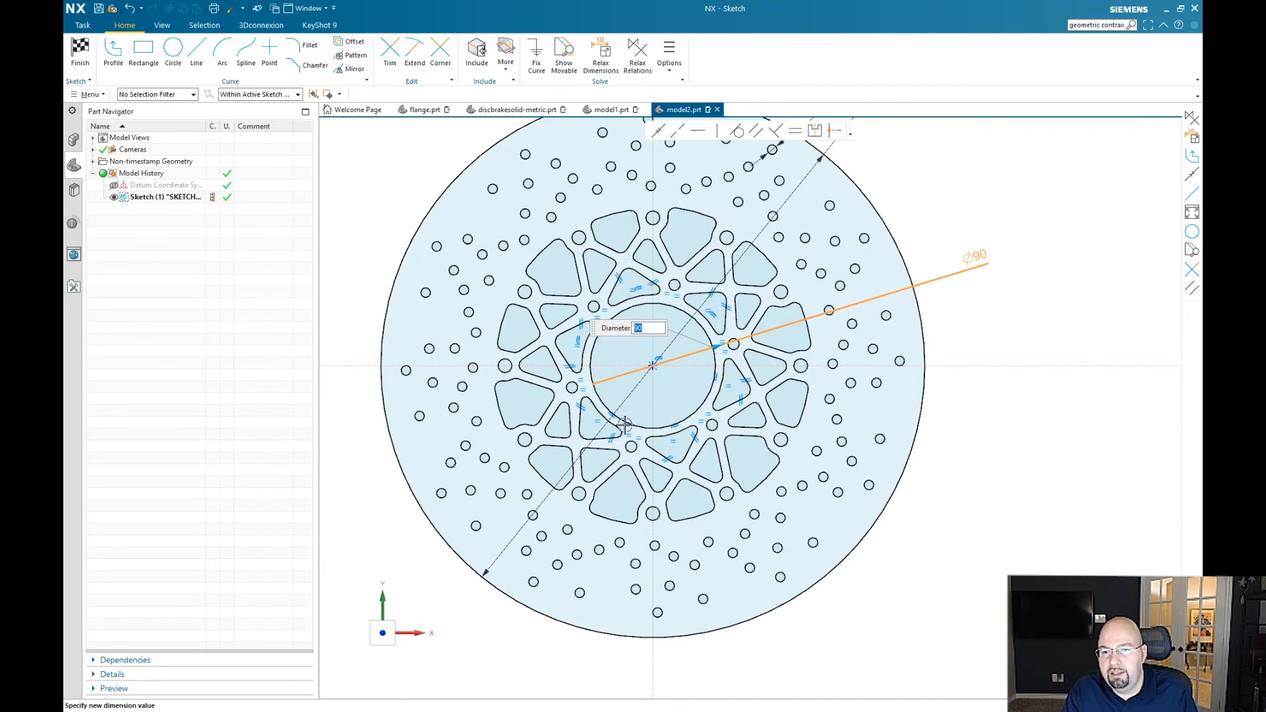
mouse_move(707, 322)
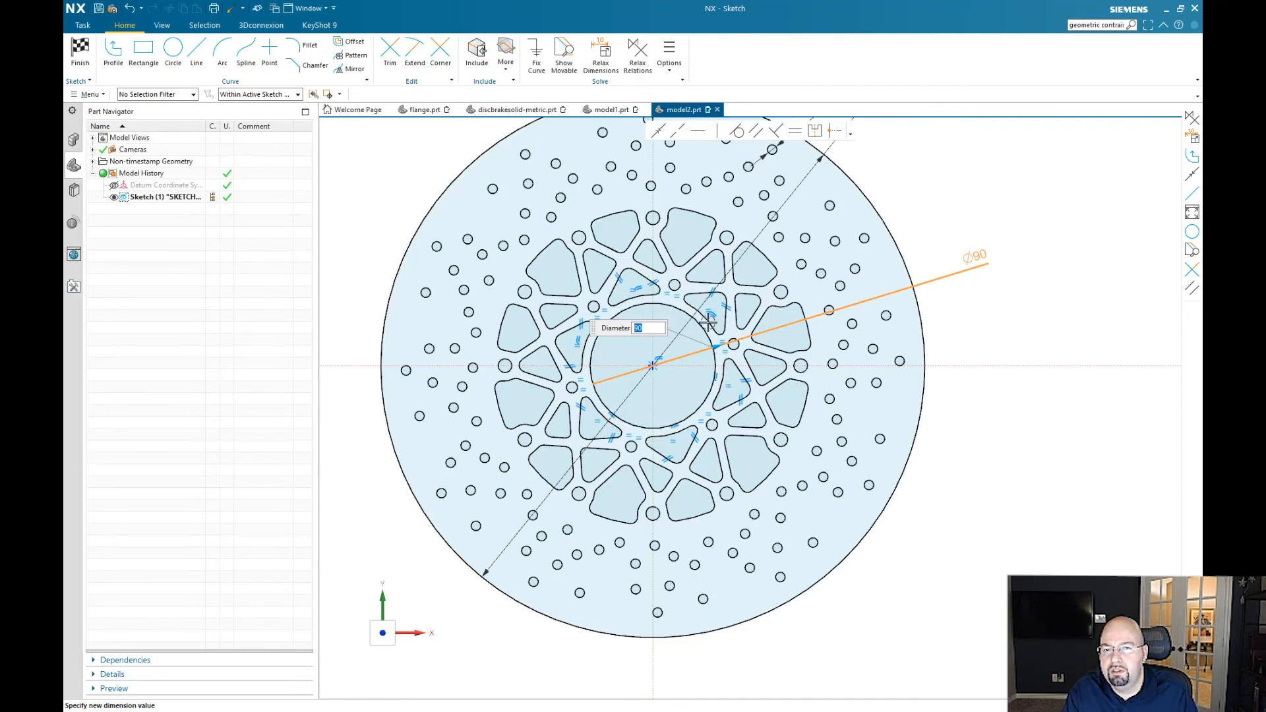
mouse_move(596, 289)
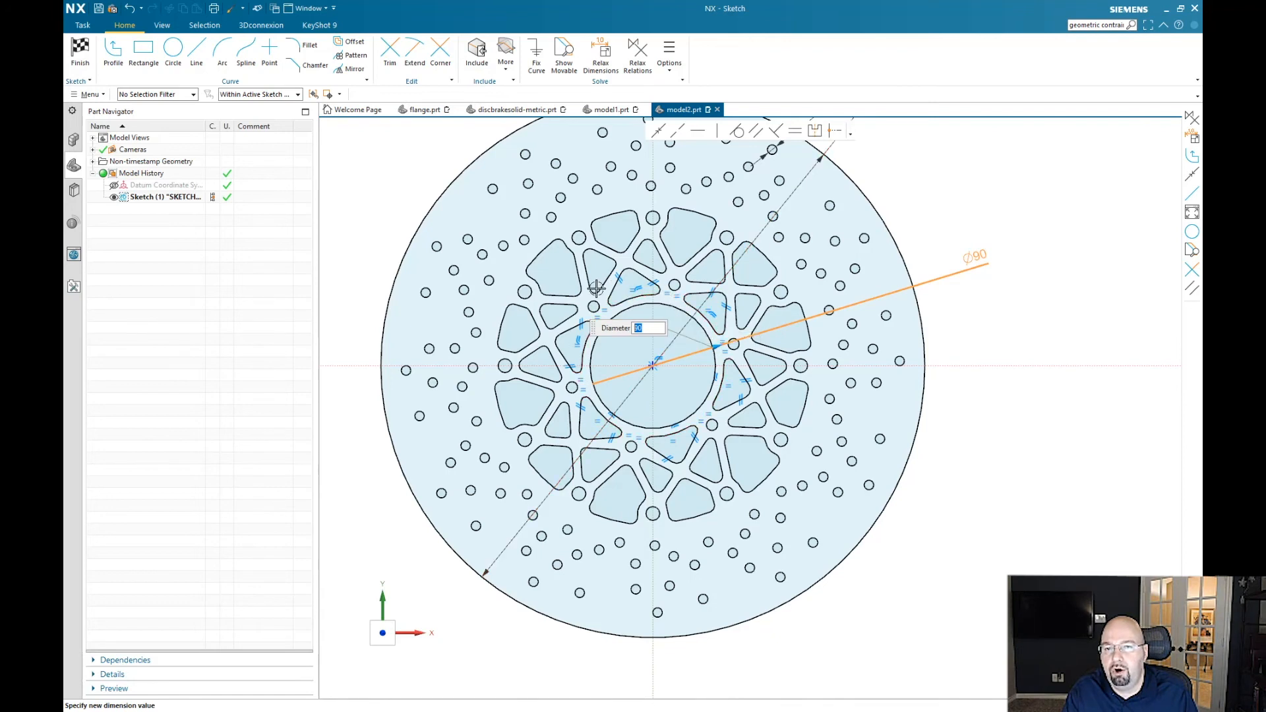
mouse_move(677, 304)
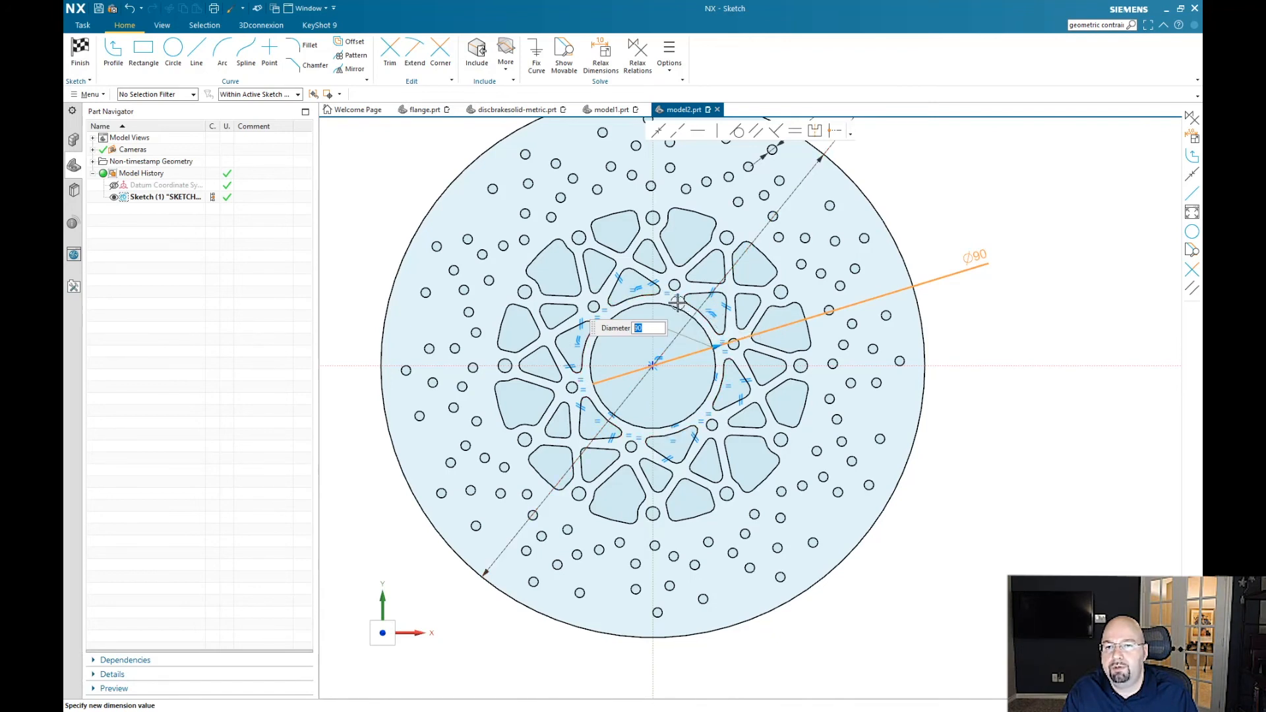
mouse_move(705, 456)
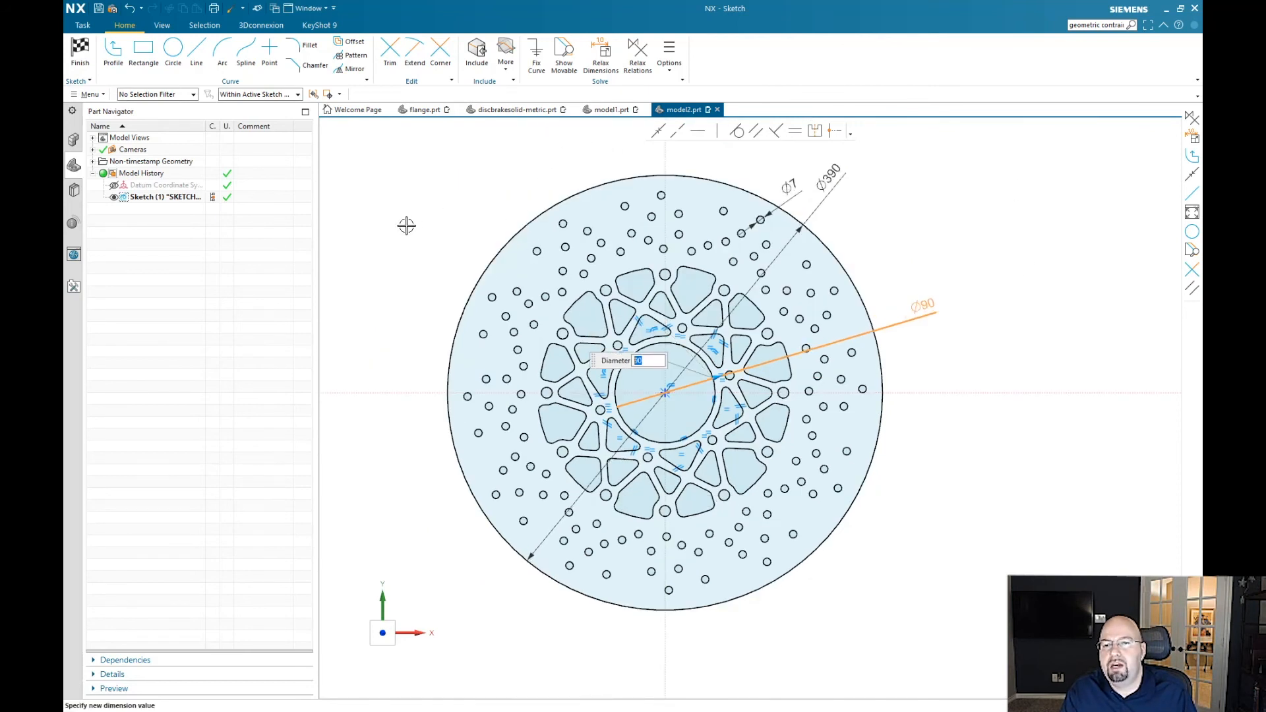
mouse_move(159, 92)
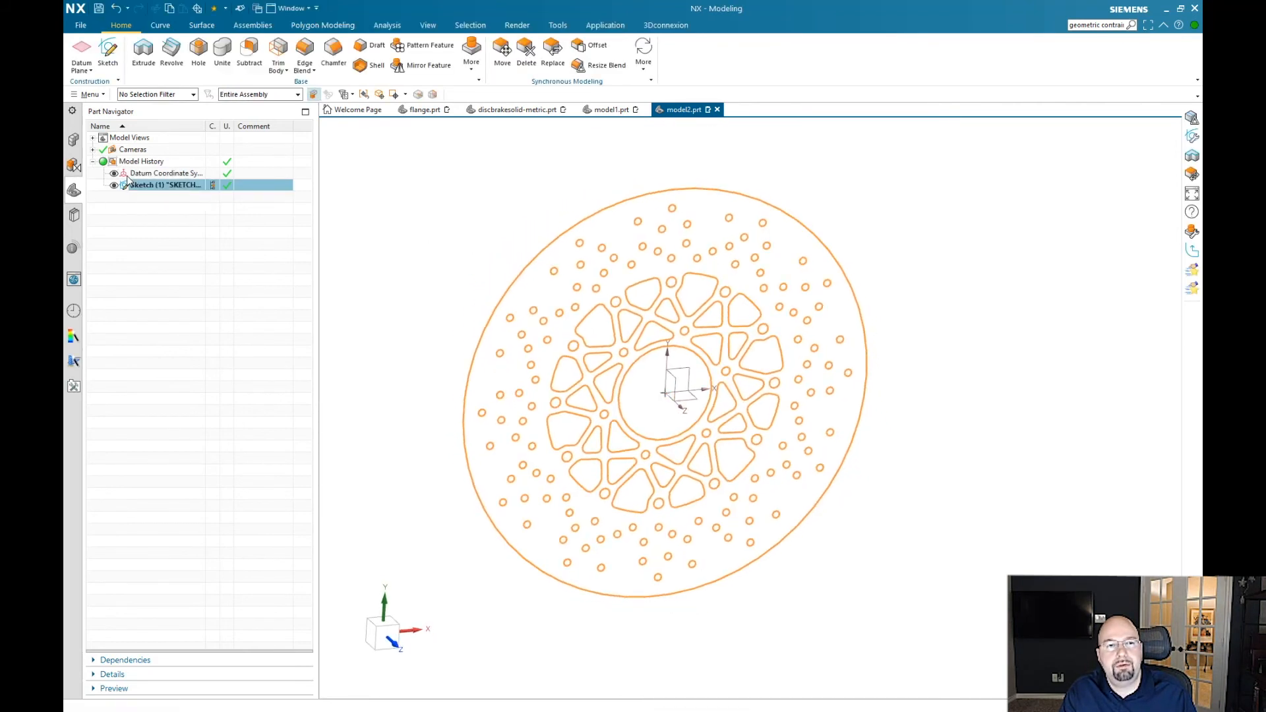
mouse_move(393, 191)
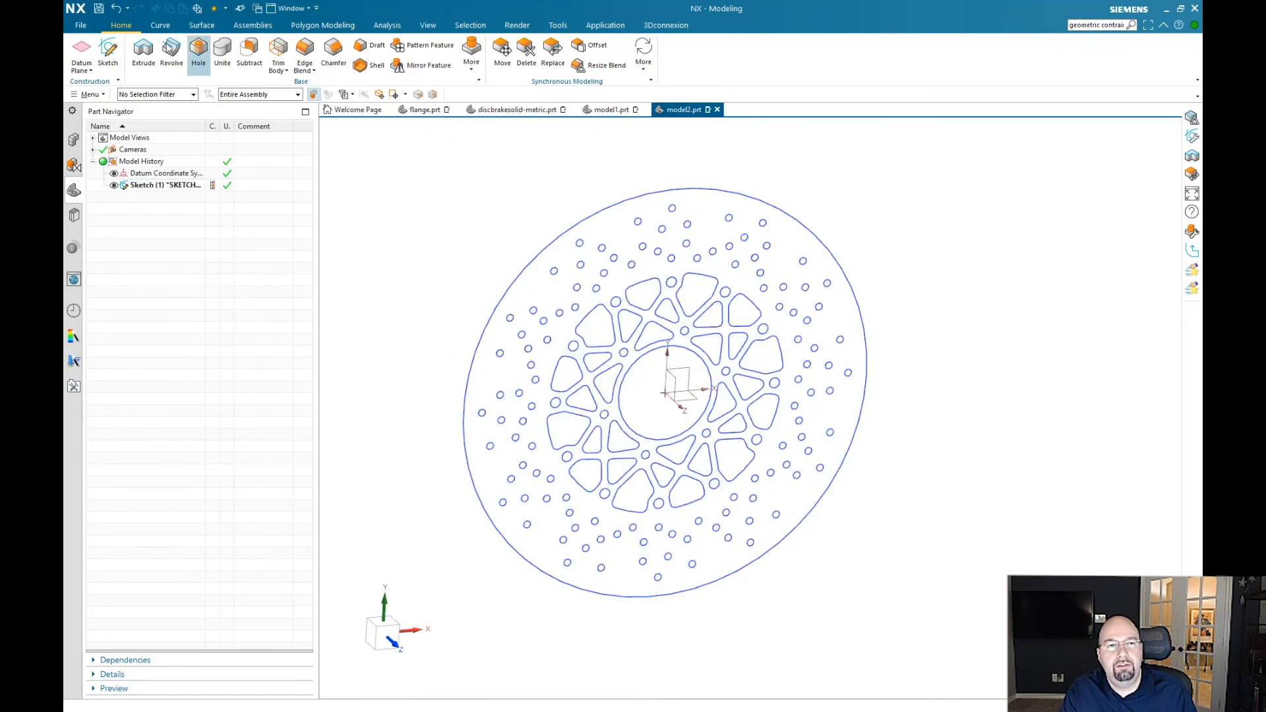
Step: Extrude the 360 finished sketch curves 25 mm into a solid disc, Extrude (2)
left_click(143, 53)
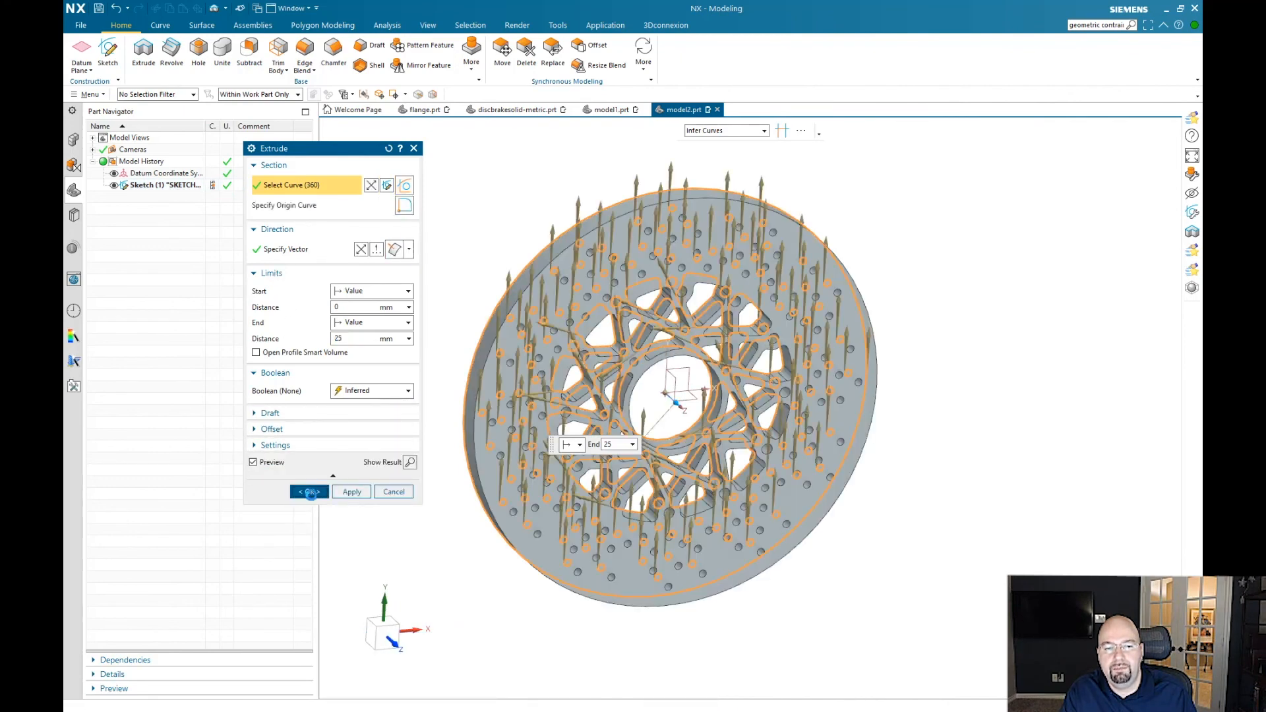
left_click(308, 492)
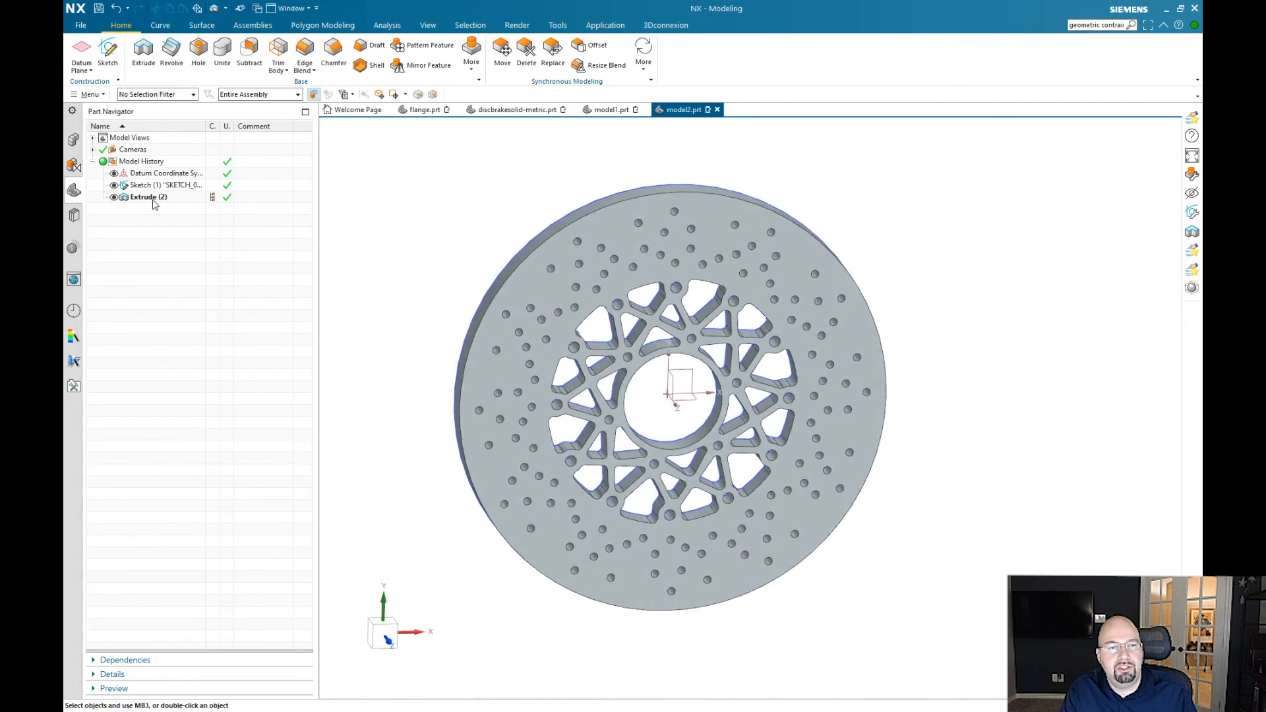
left_click(160, 185)
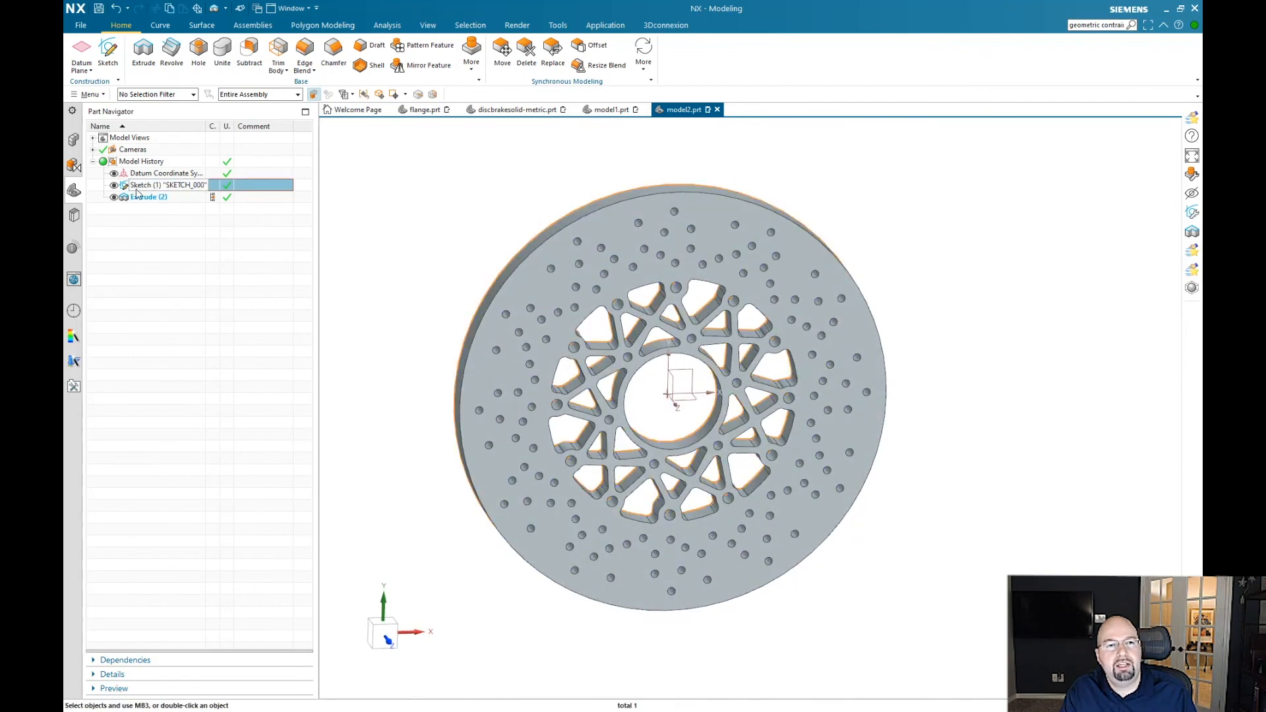